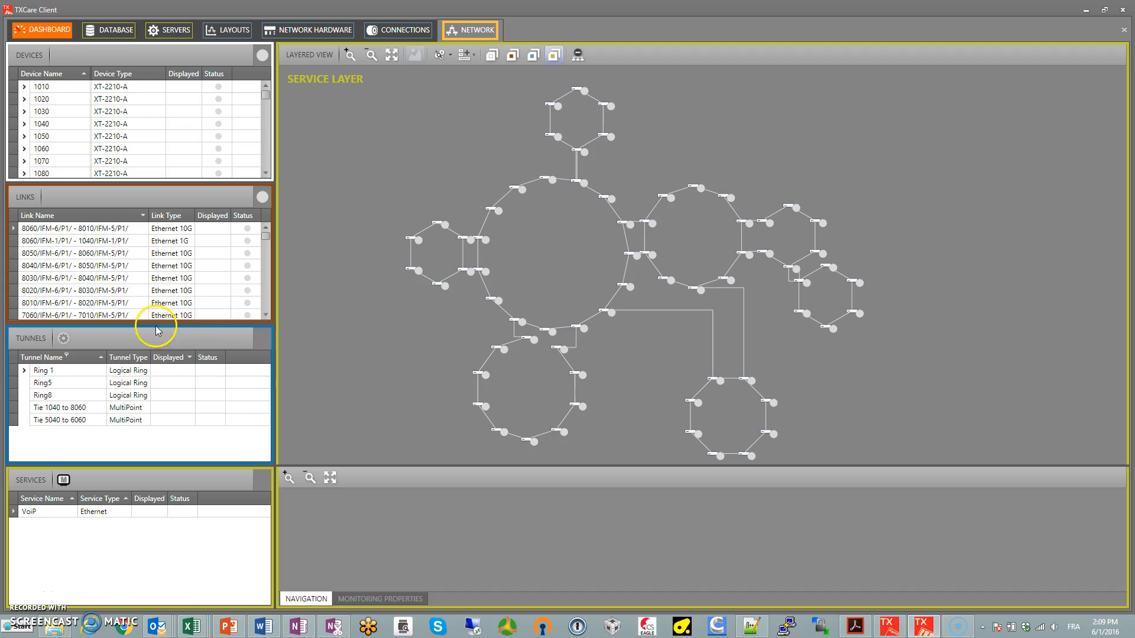
mouse_move(7, 371)
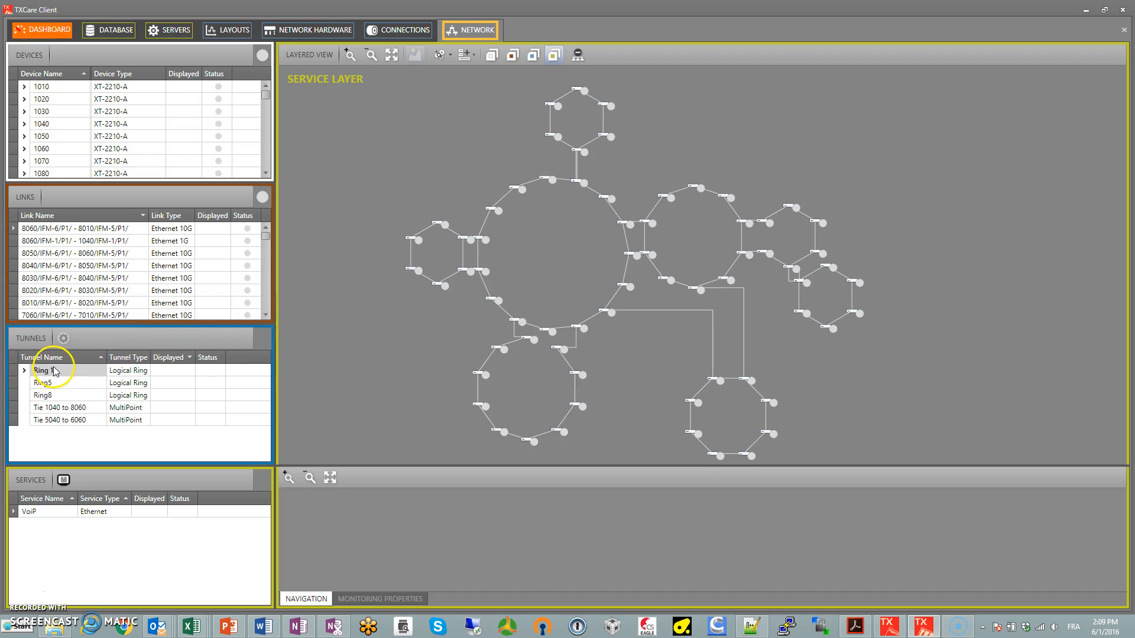
Display Ring 1 and its SubRing2 on the tunnel map, then show the VoIP pseudo-wire details in Connections.
click(46, 370)
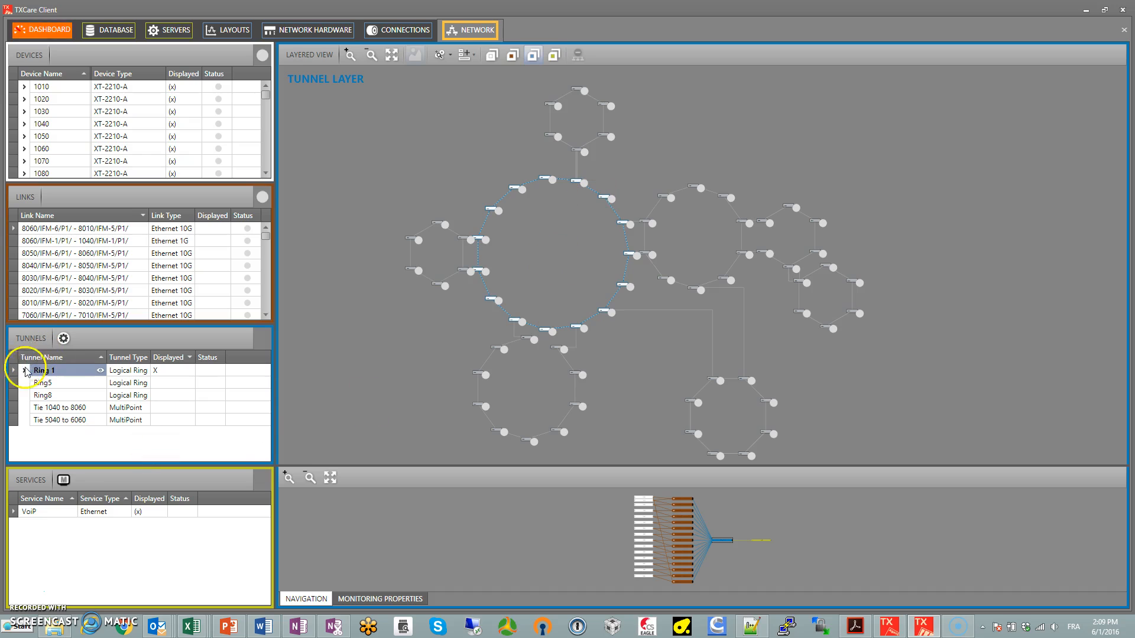
click(13, 370)
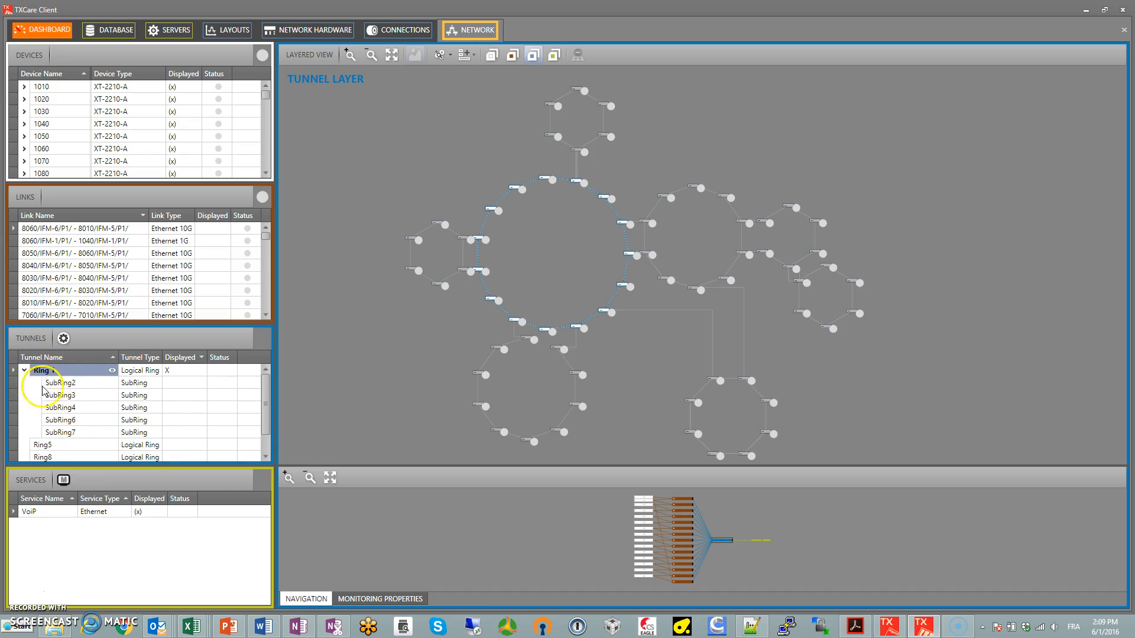
click(60, 382)
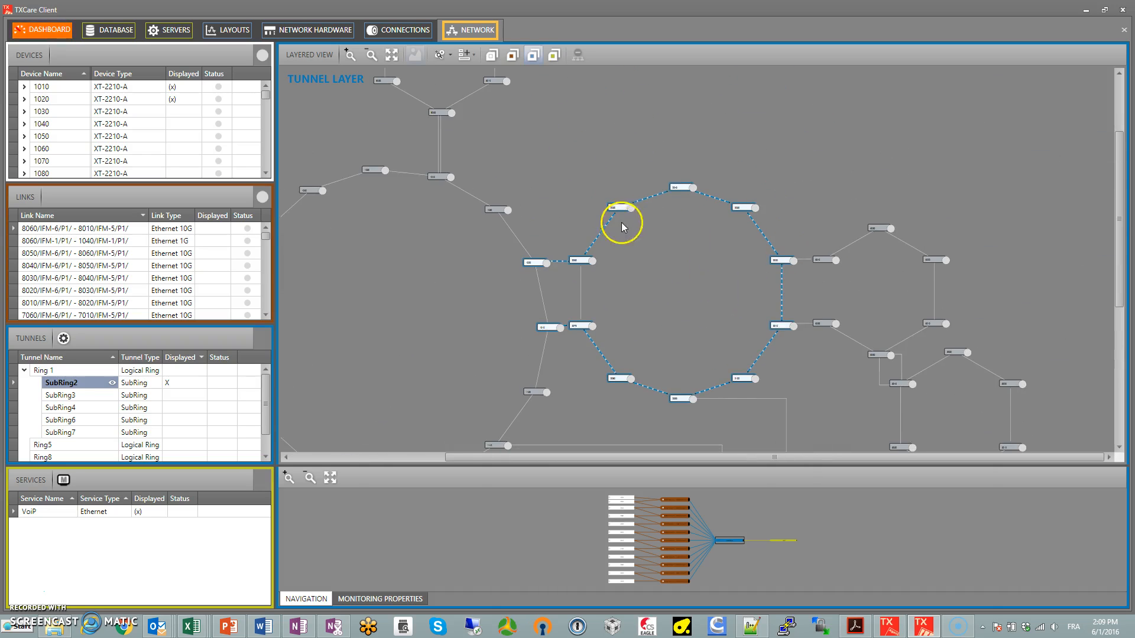
mouse_move(669, 326)
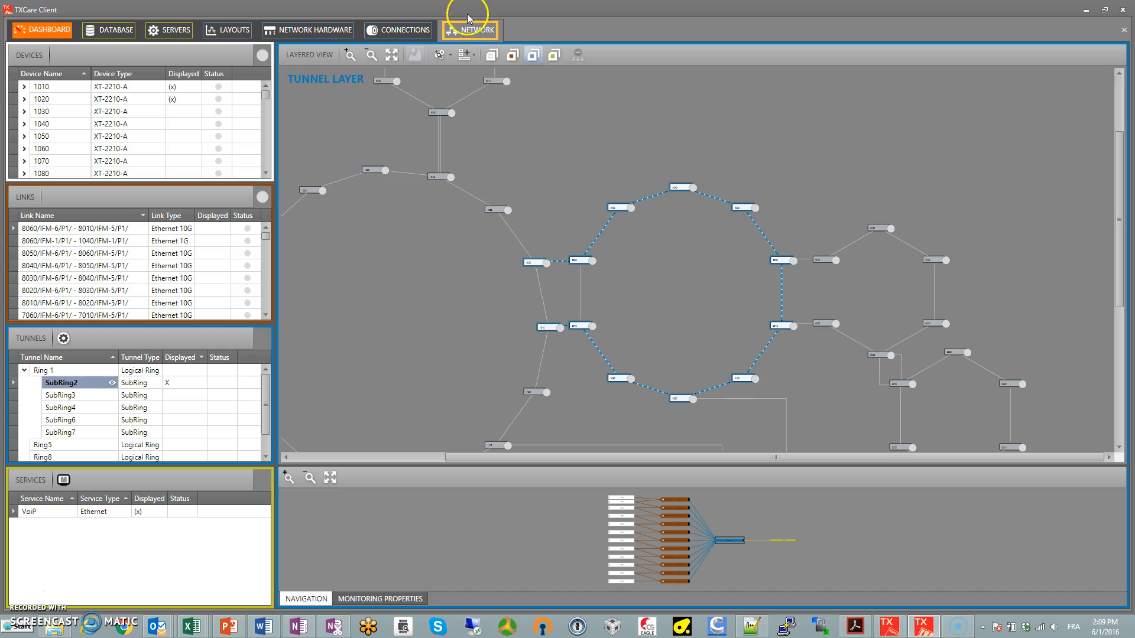
click(397, 29)
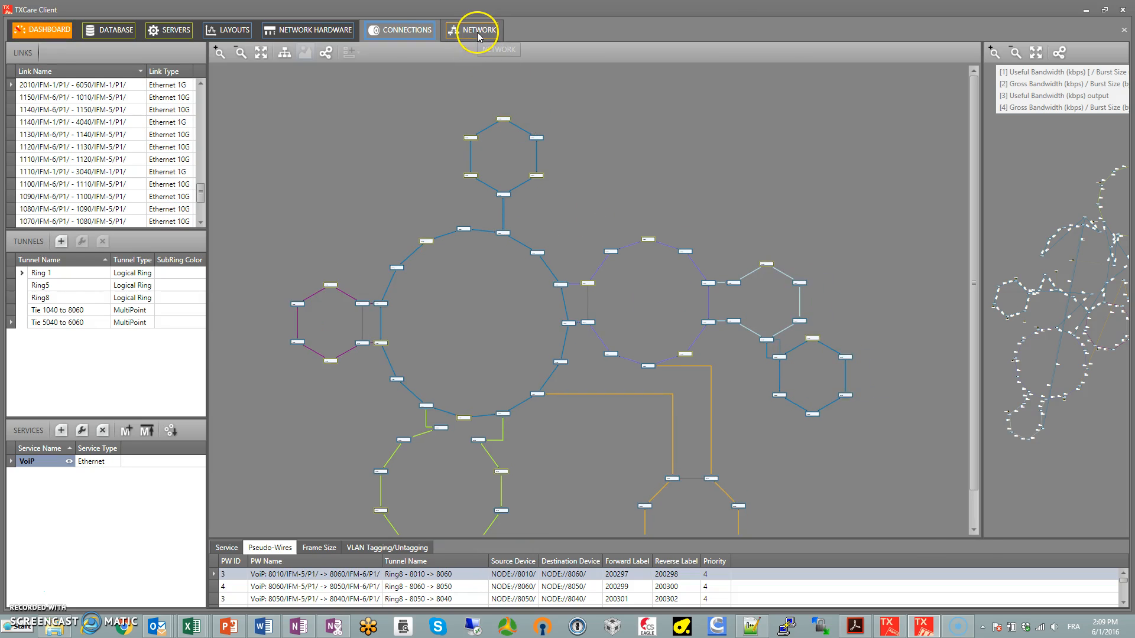
Return to the Network map showing the VoIP service on the service layer.
click(476, 30)
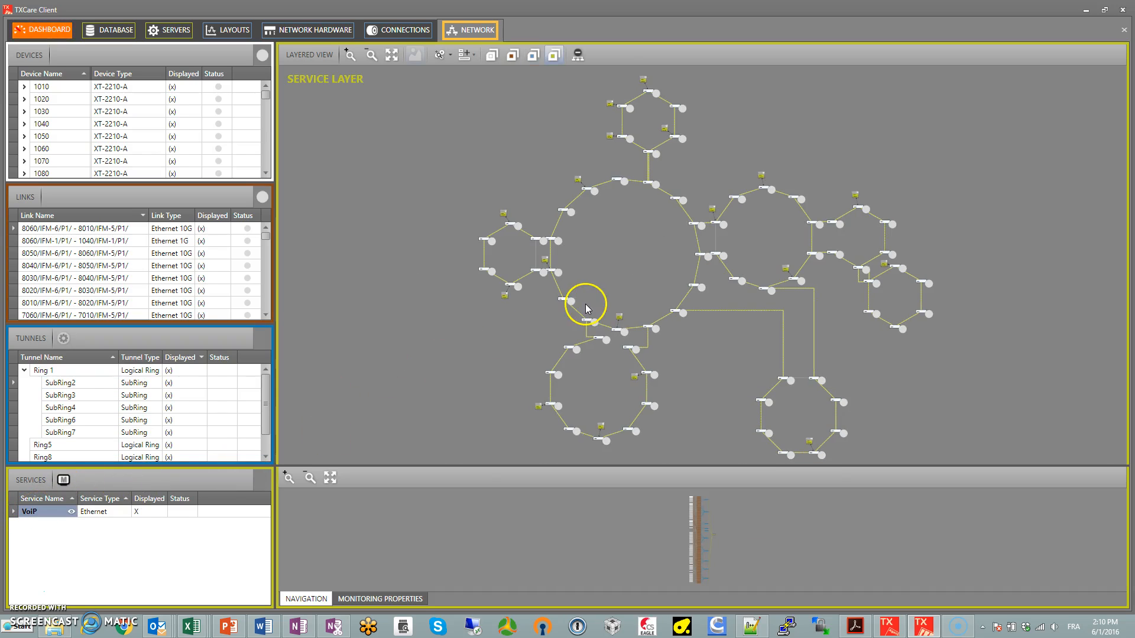
mouse_move(652, 262)
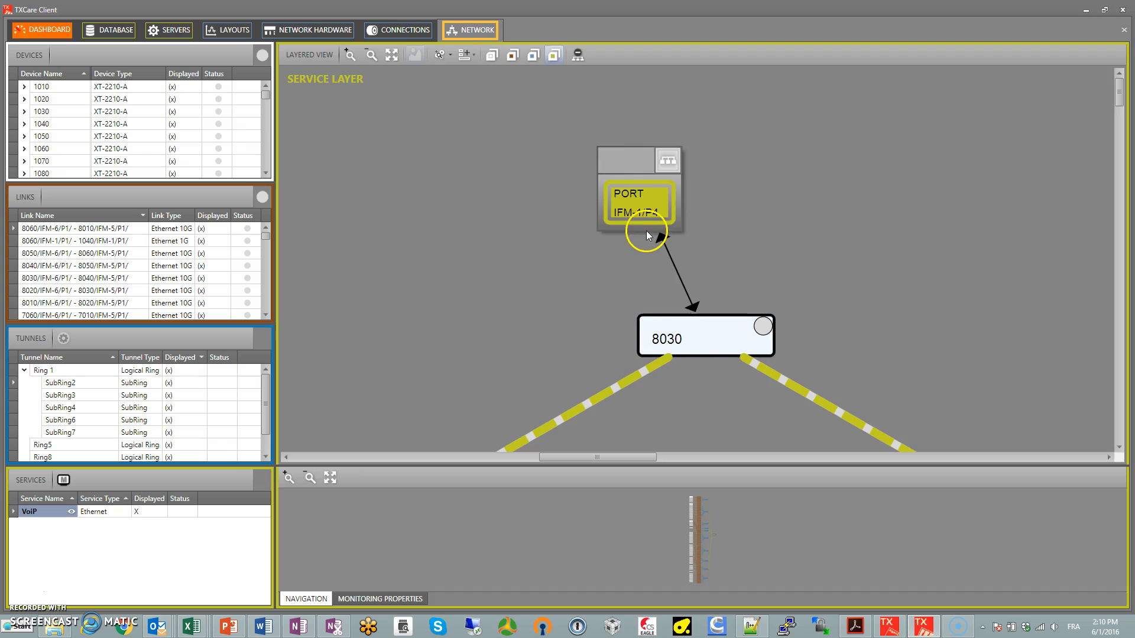
mouse_move(593, 222)
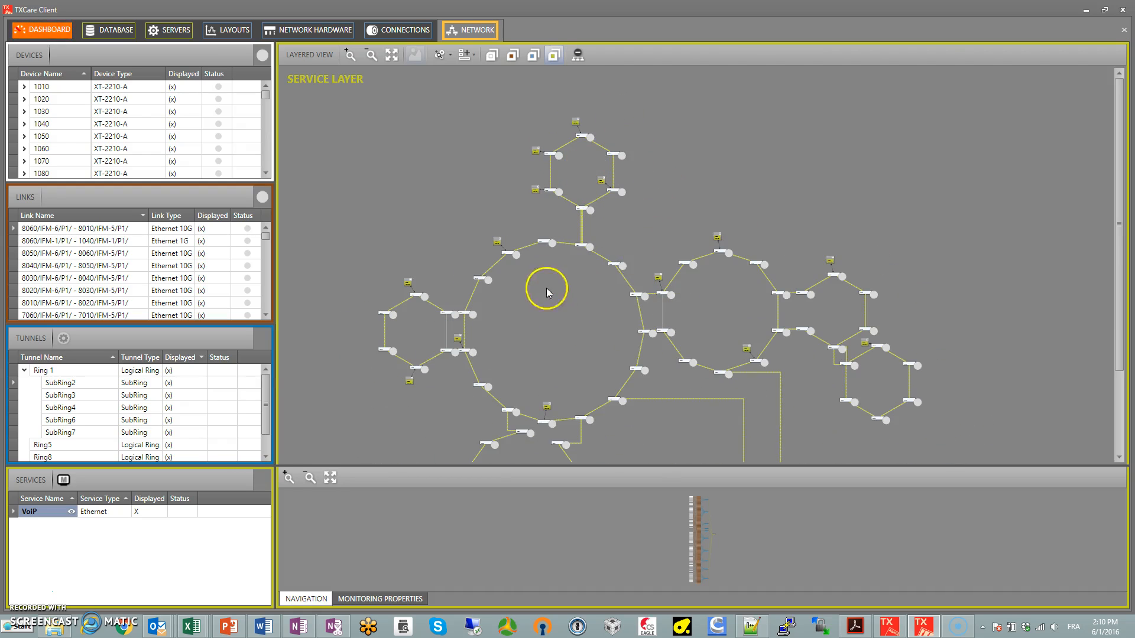
mouse_move(556, 351)
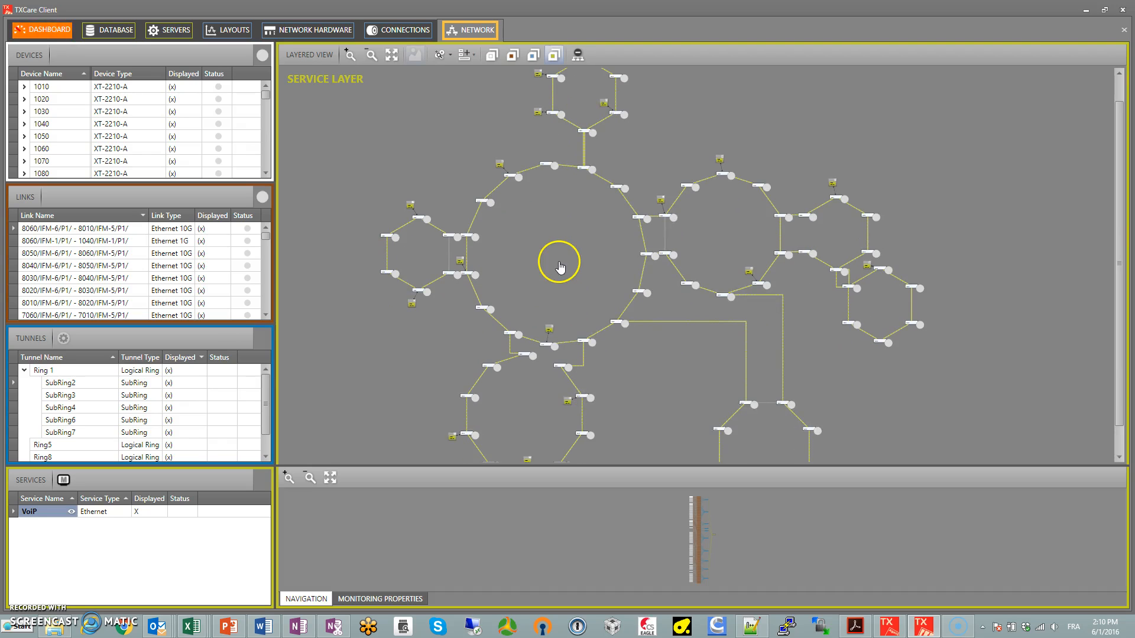
mouse_move(587, 376)
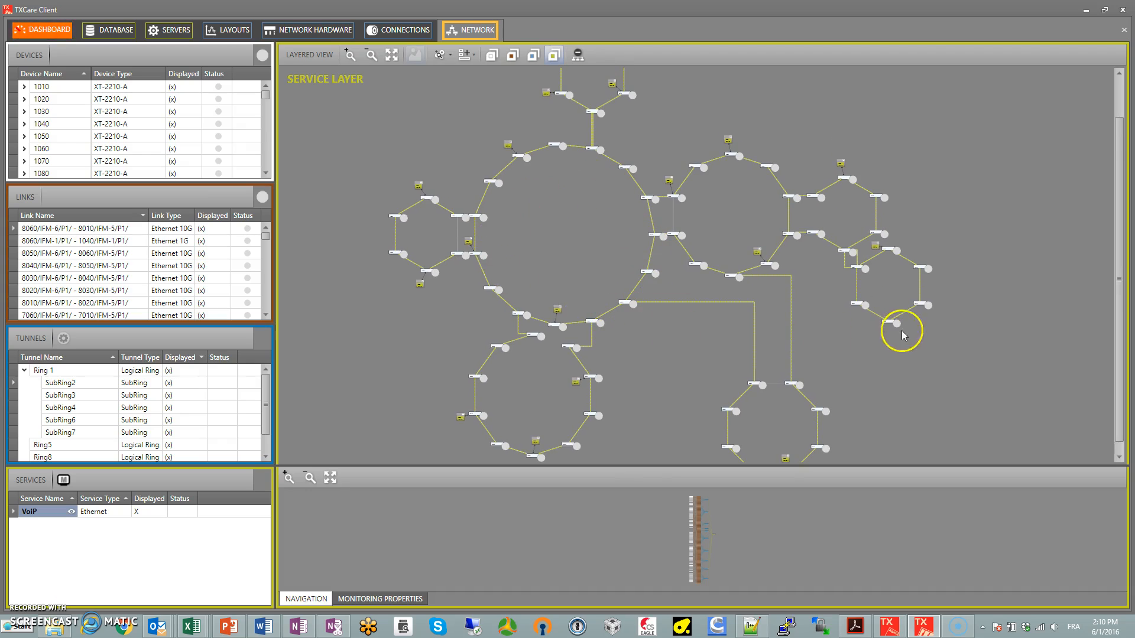
mouse_move(596, 340)
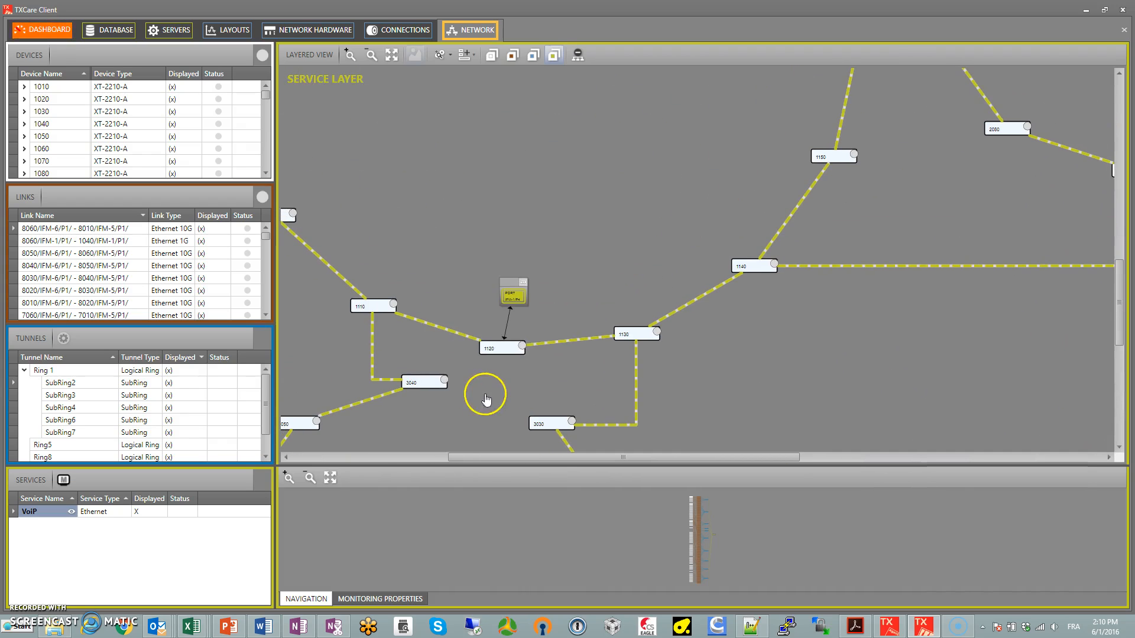
mouse_move(484, 360)
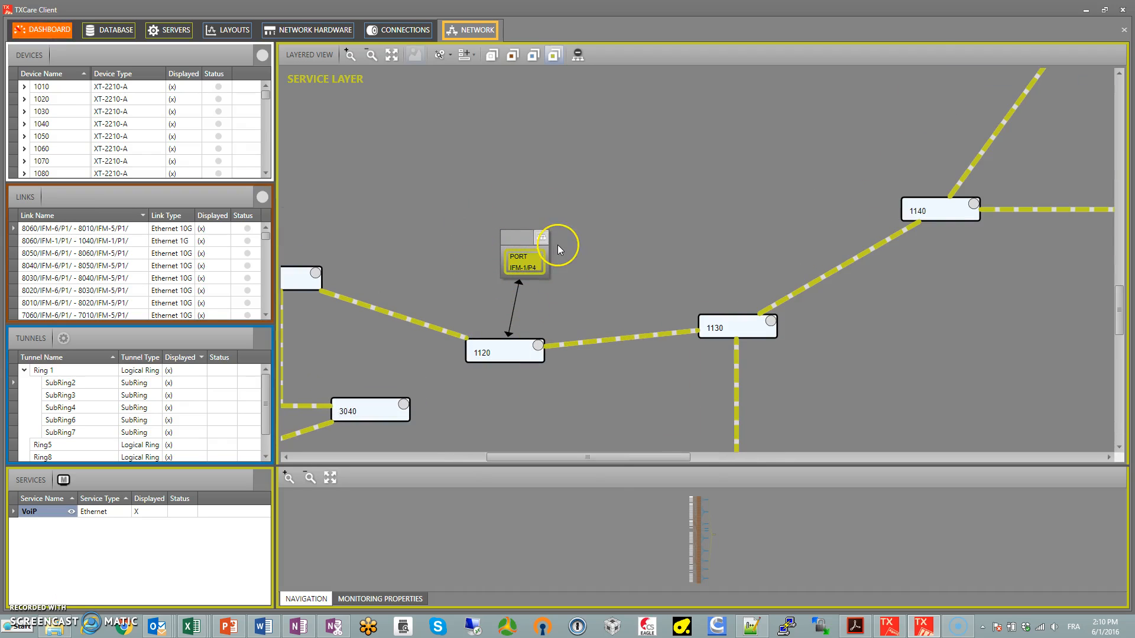
click(370, 54)
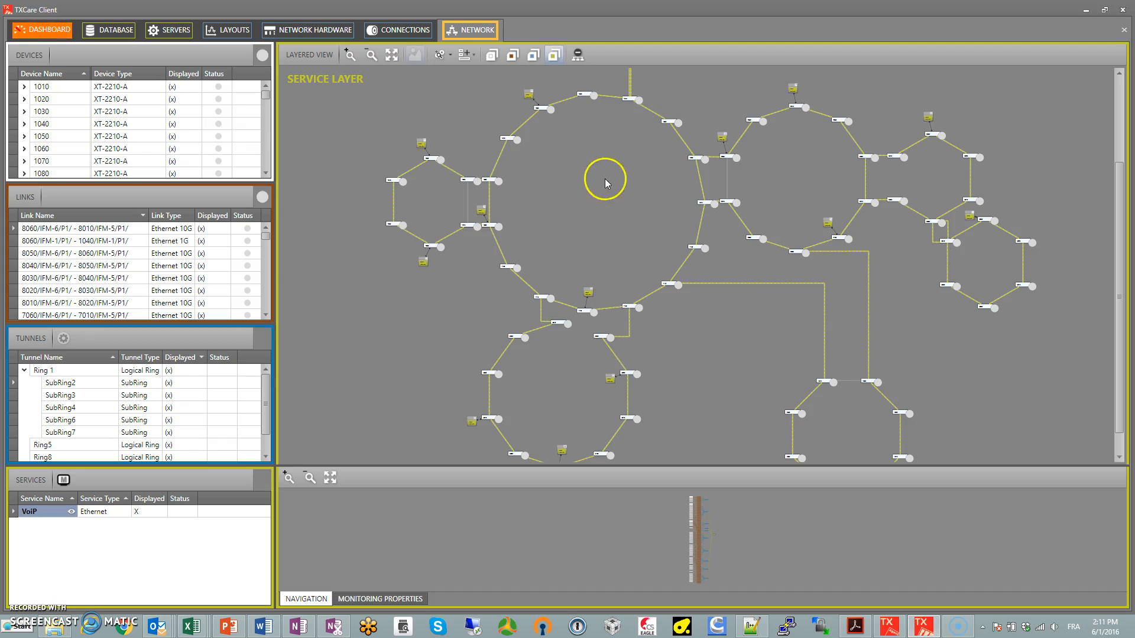
mouse_move(607, 250)
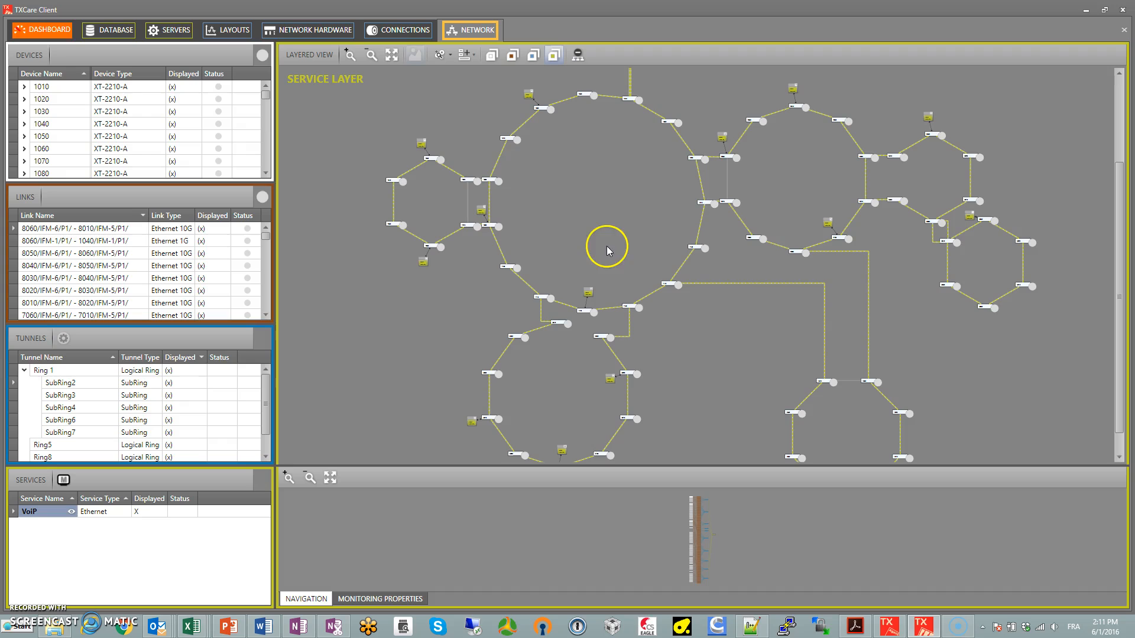
mouse_move(606, 199)
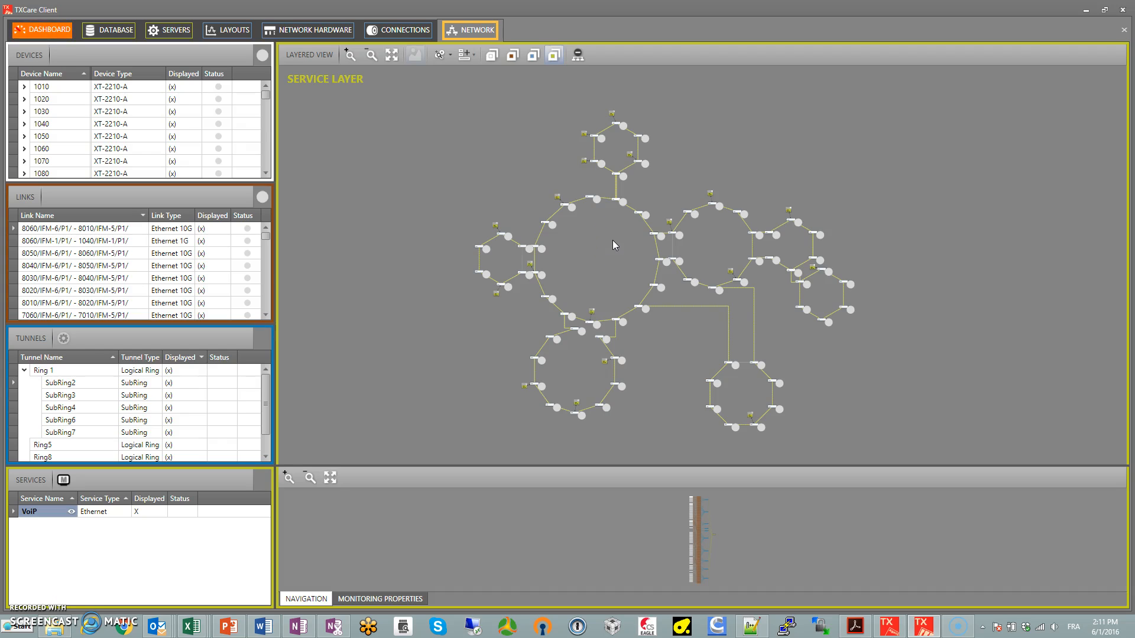
Zoom the service-layer map in on the VoIP path around nodes 1070 and 1080.
click(591, 276)
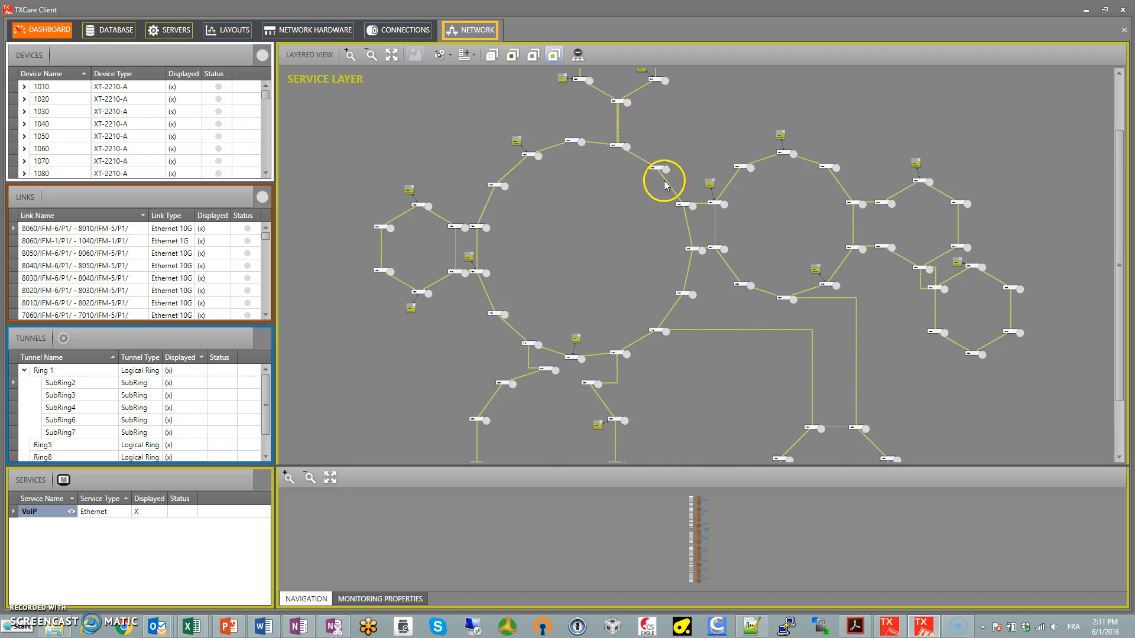
mouse_move(682, 212)
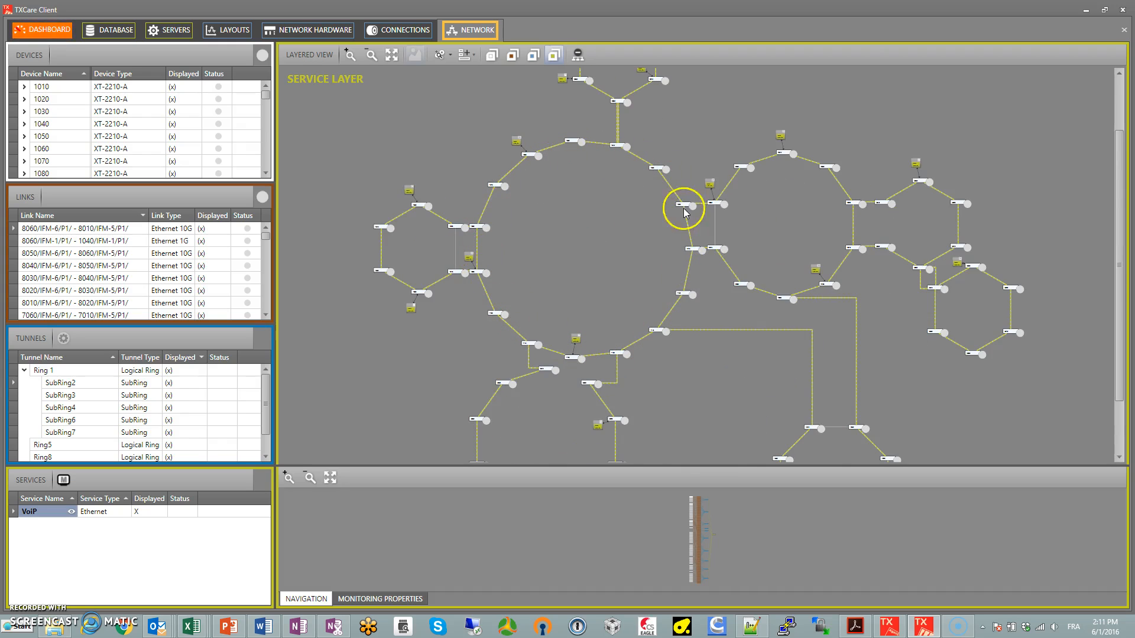
mouse_move(613, 149)
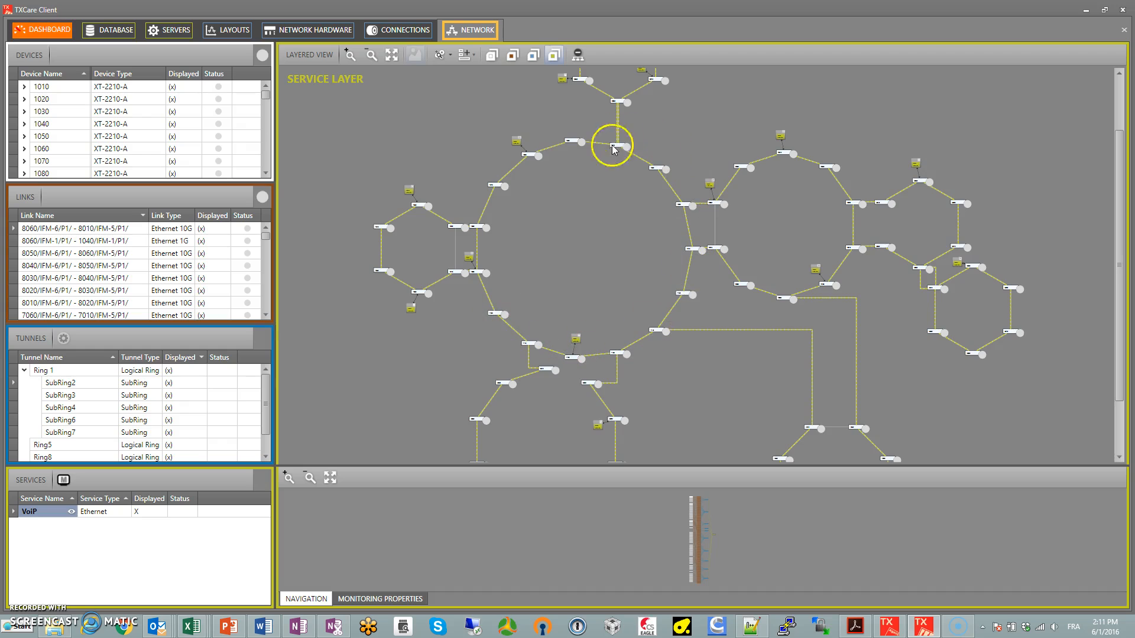
click(350, 54)
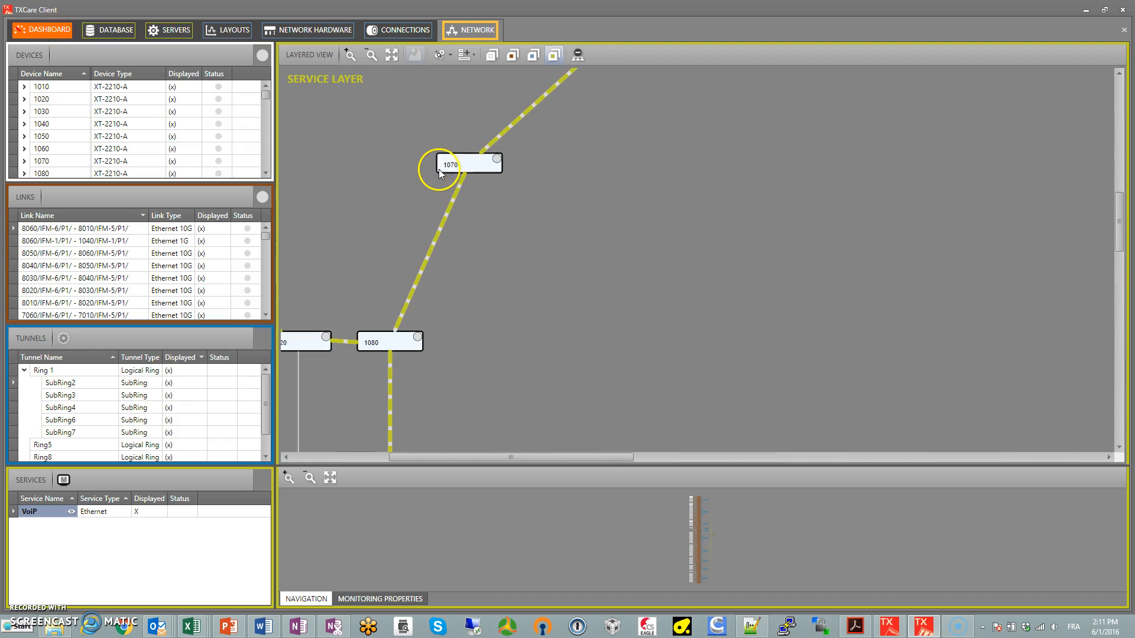
mouse_move(611, 208)
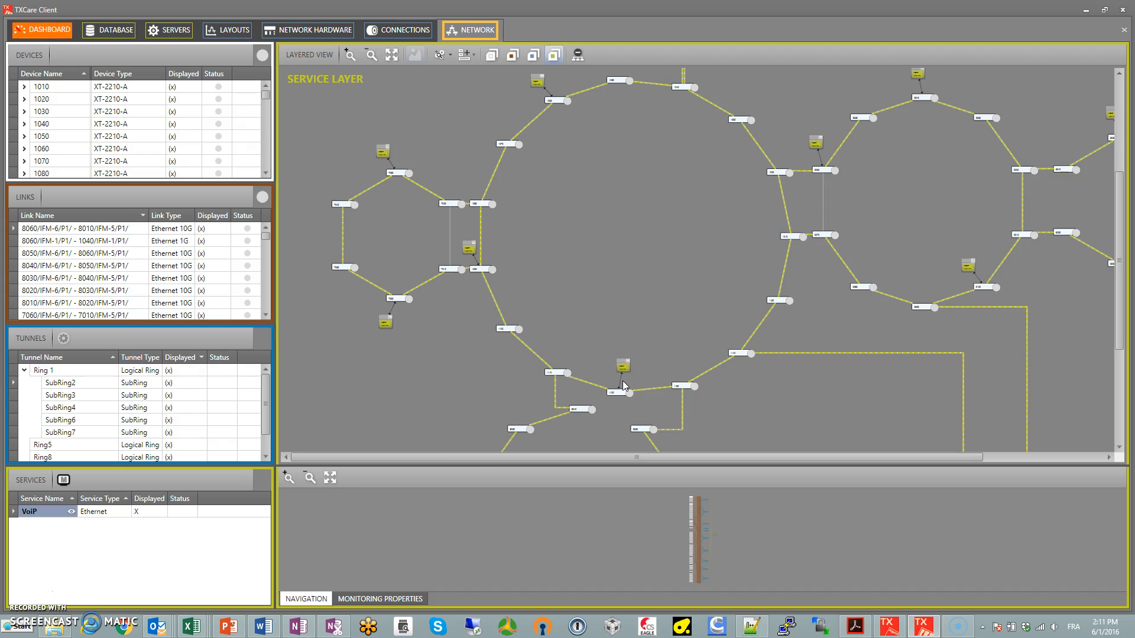
mouse_move(992, 154)
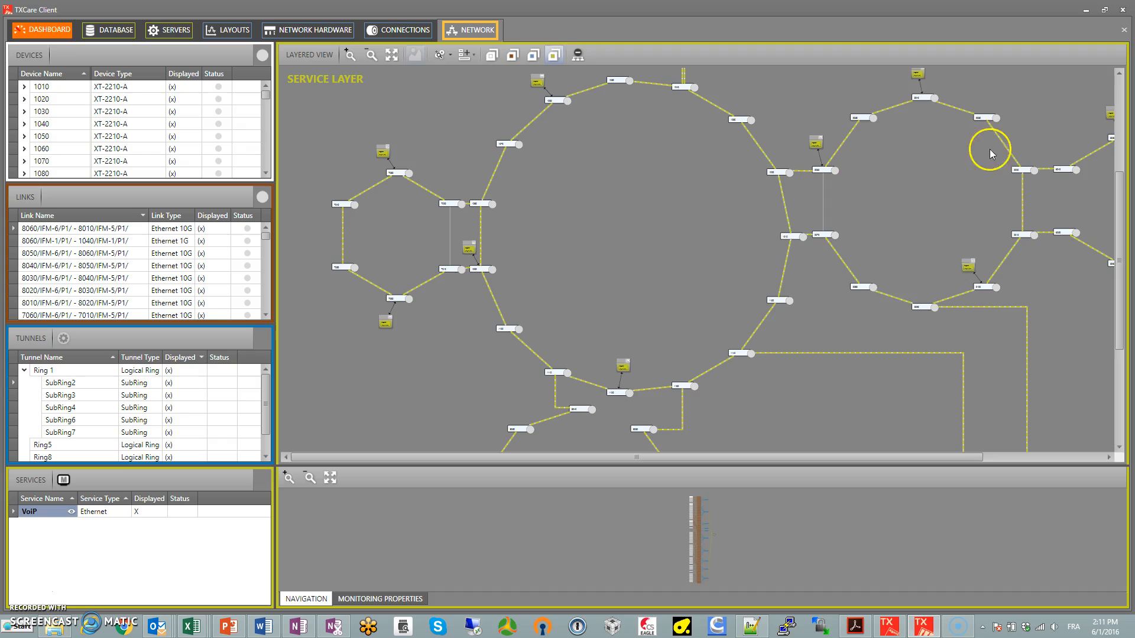
mouse_move(616, 199)
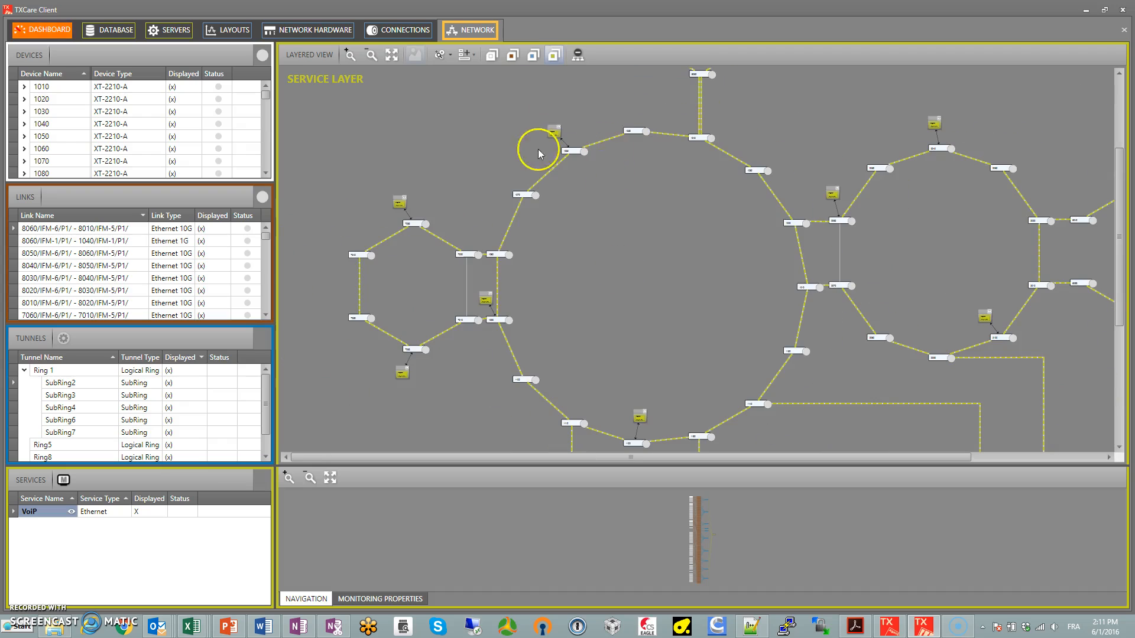
mouse_move(688, 283)
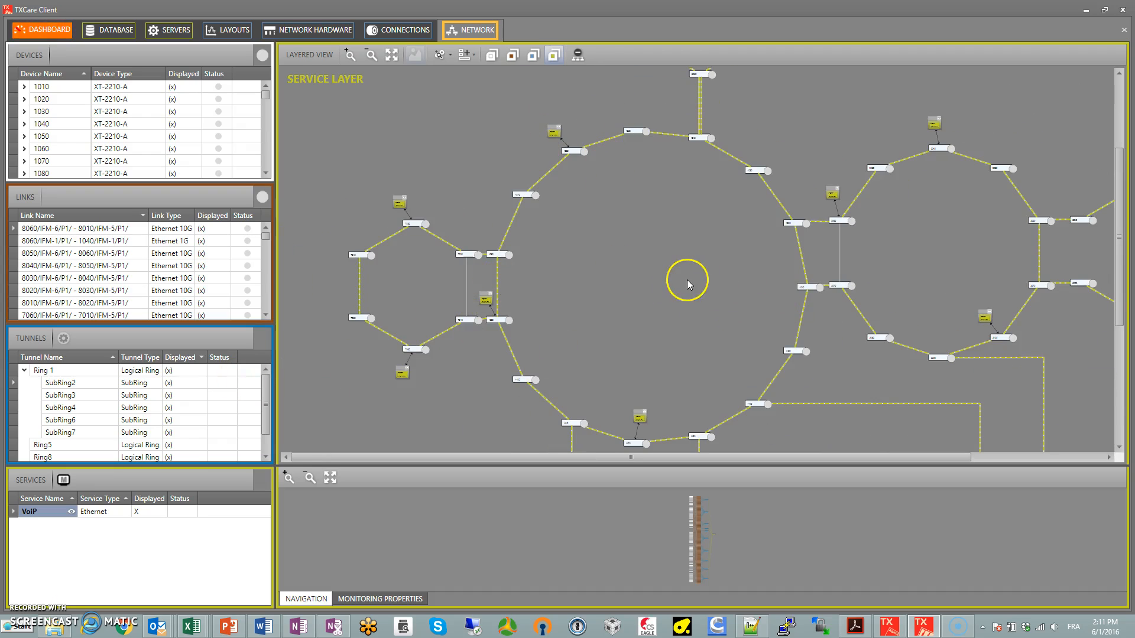
mouse_move(648, 256)
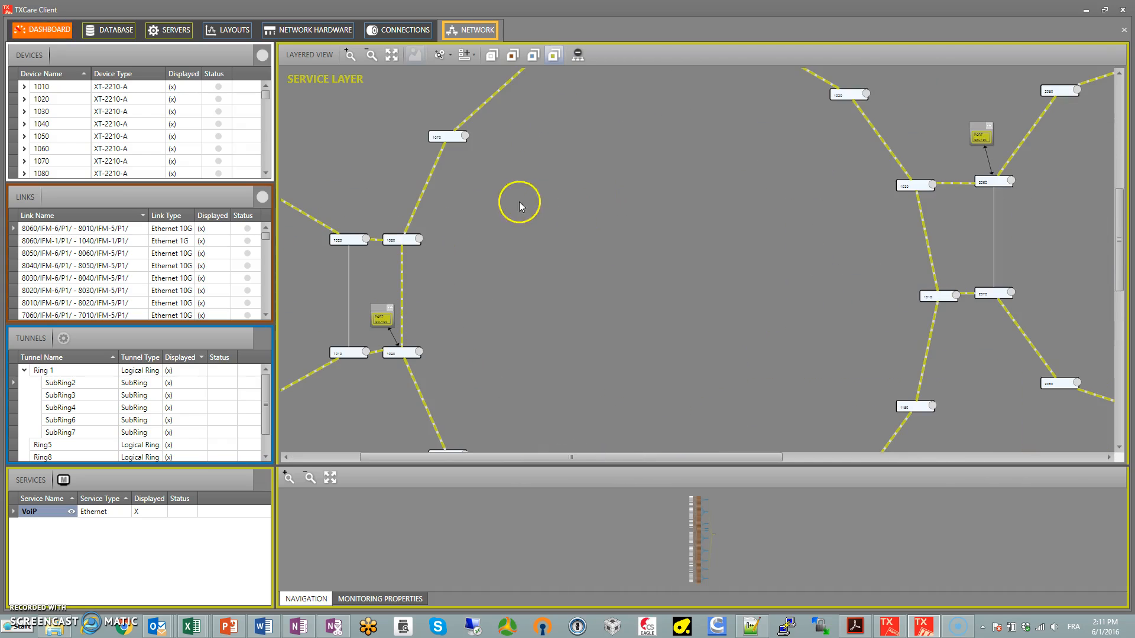
mouse_move(410, 140)
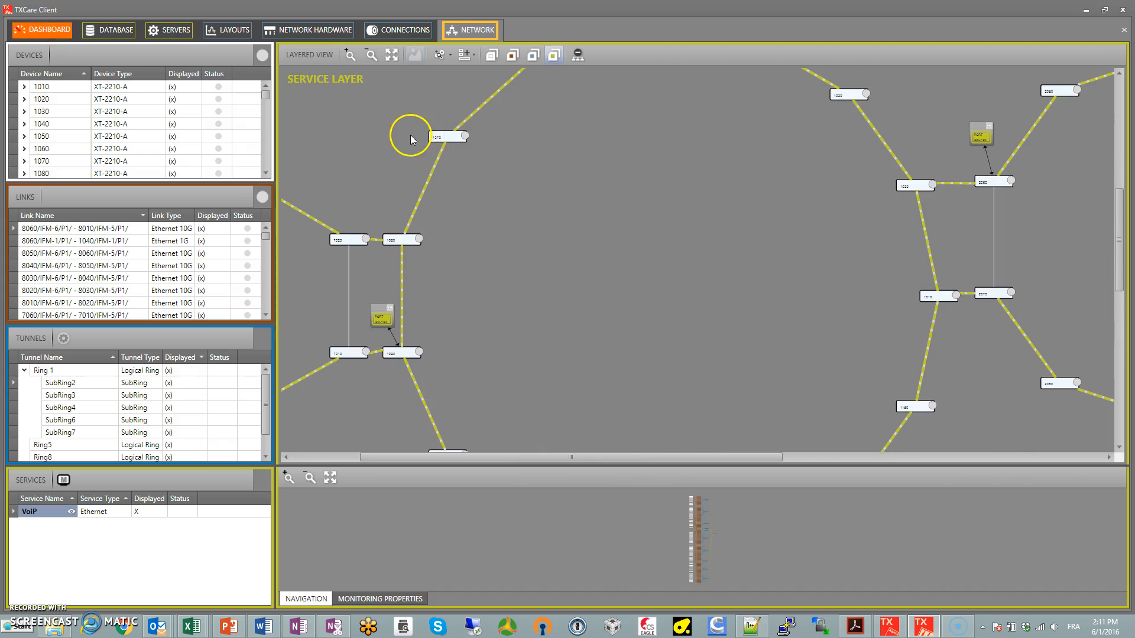
mouse_move(559, 203)
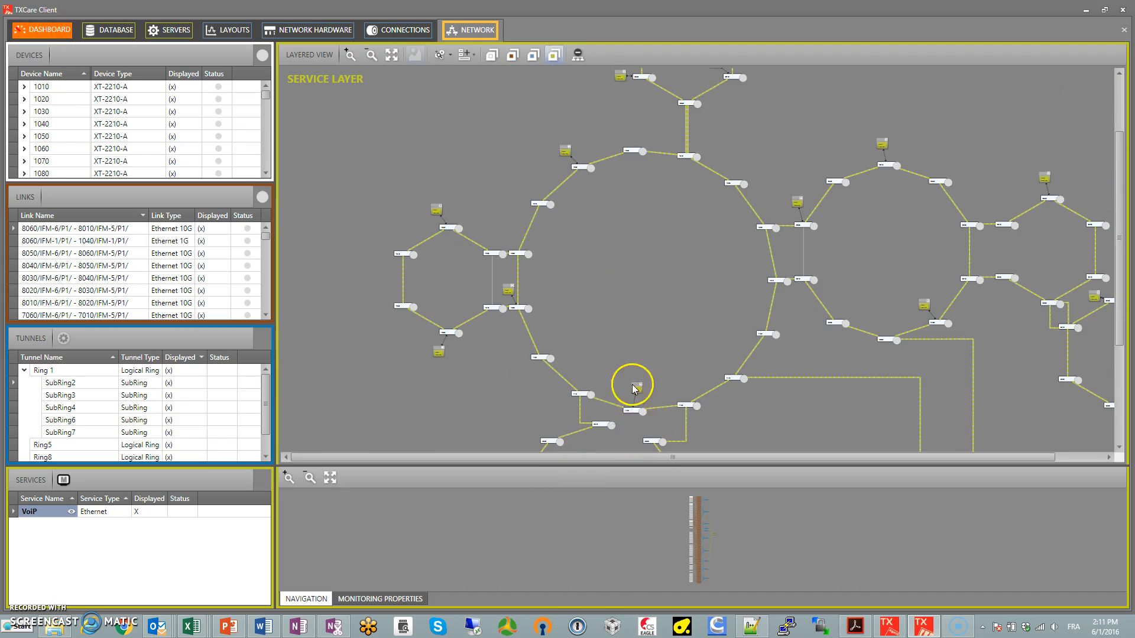
mouse_move(796, 168)
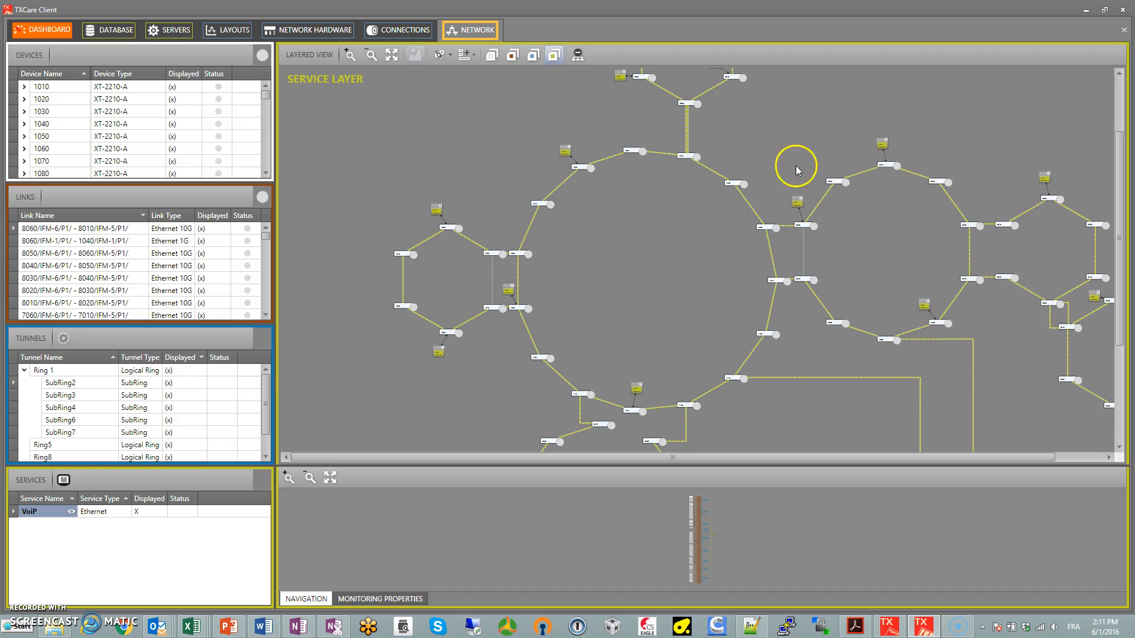
mouse_move(107, 478)
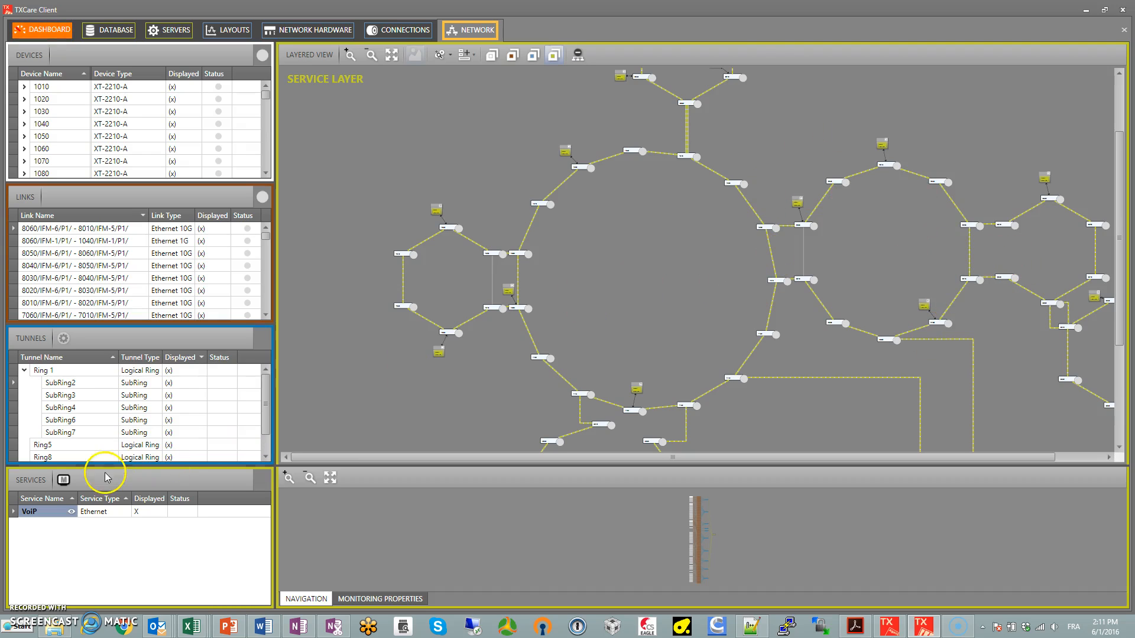
mouse_move(397, 29)
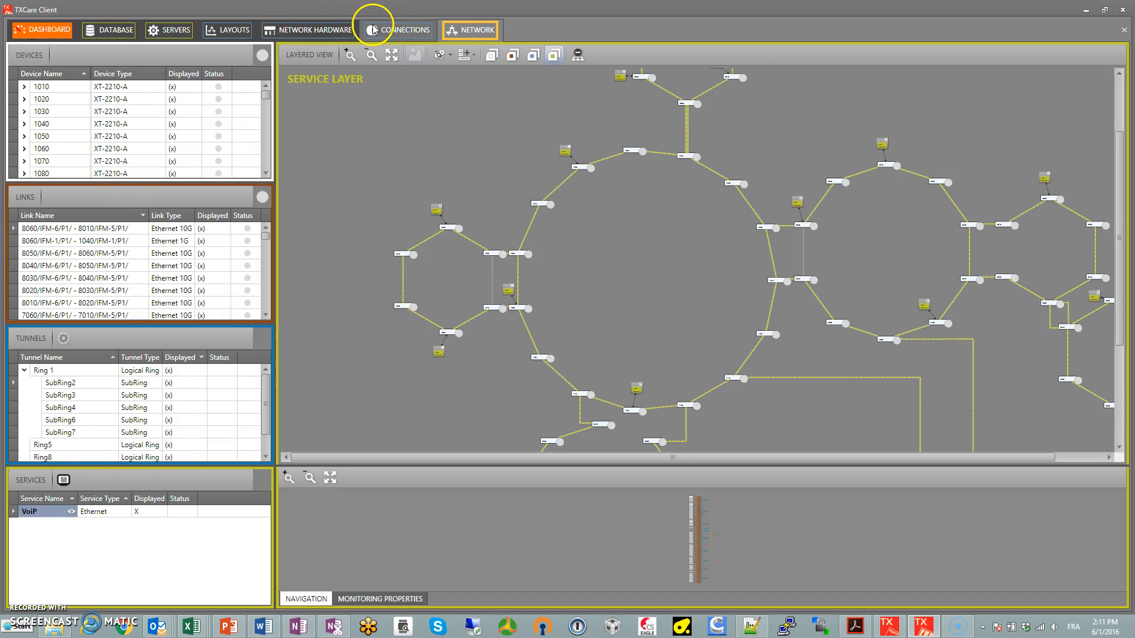
Start the Create Service Wizard from Connections and maximize it on the Information step.
click(399, 30)
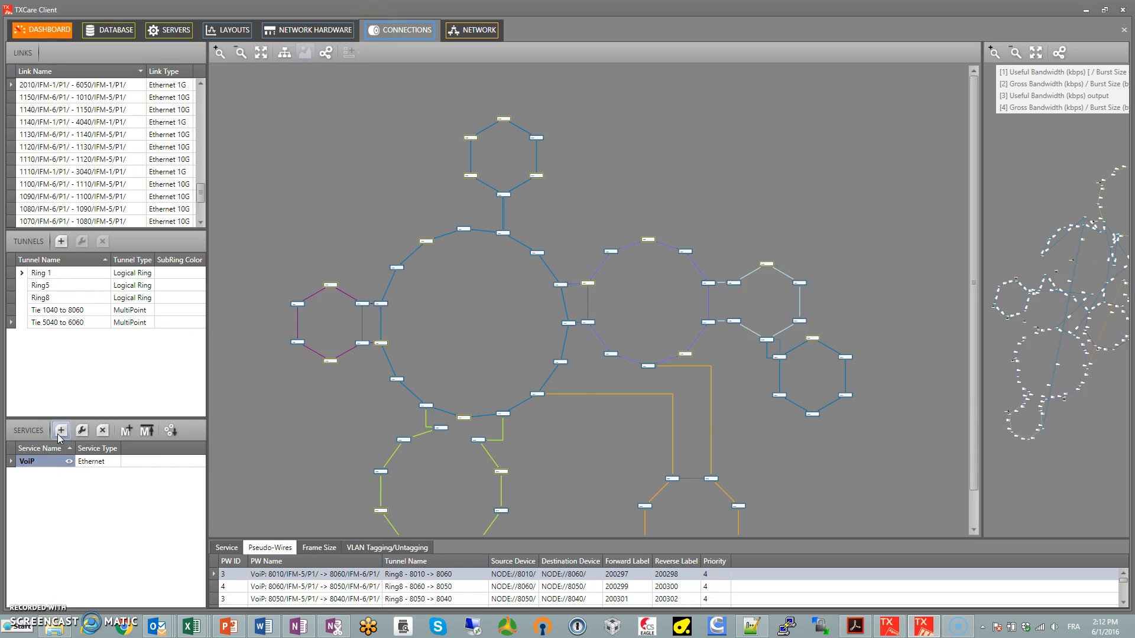
click(60, 430)
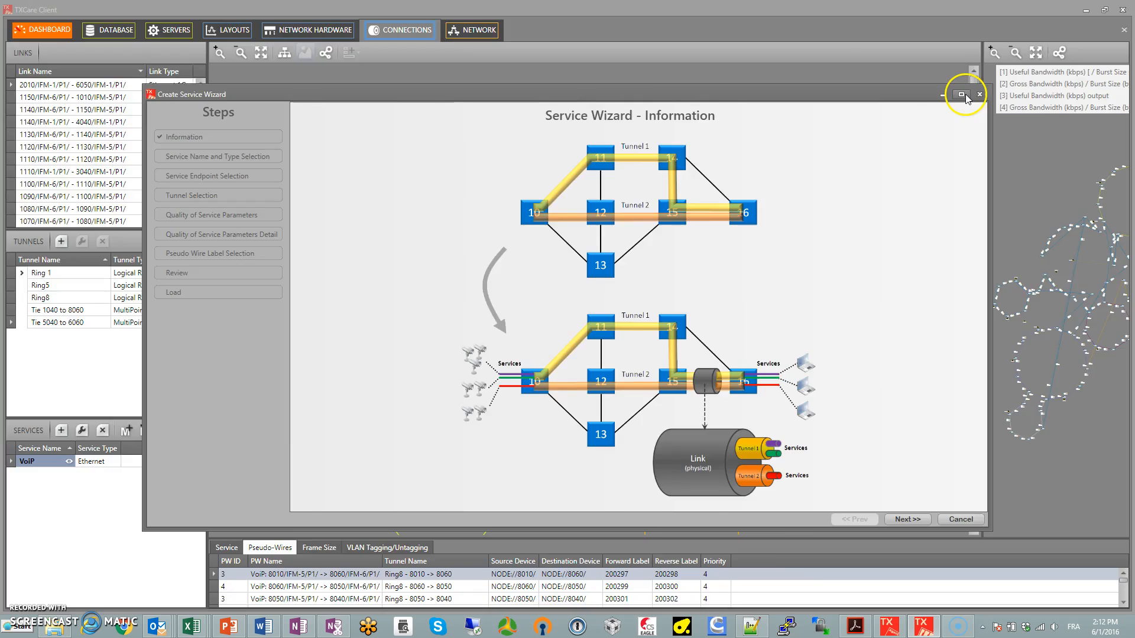
click(962, 95)
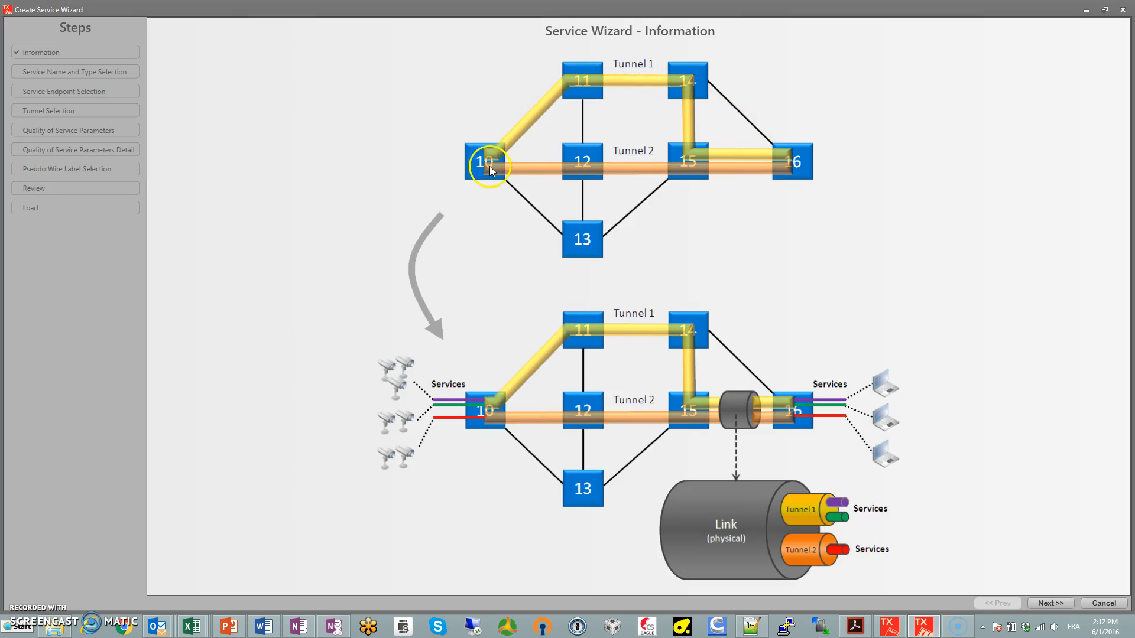
mouse_move(702, 433)
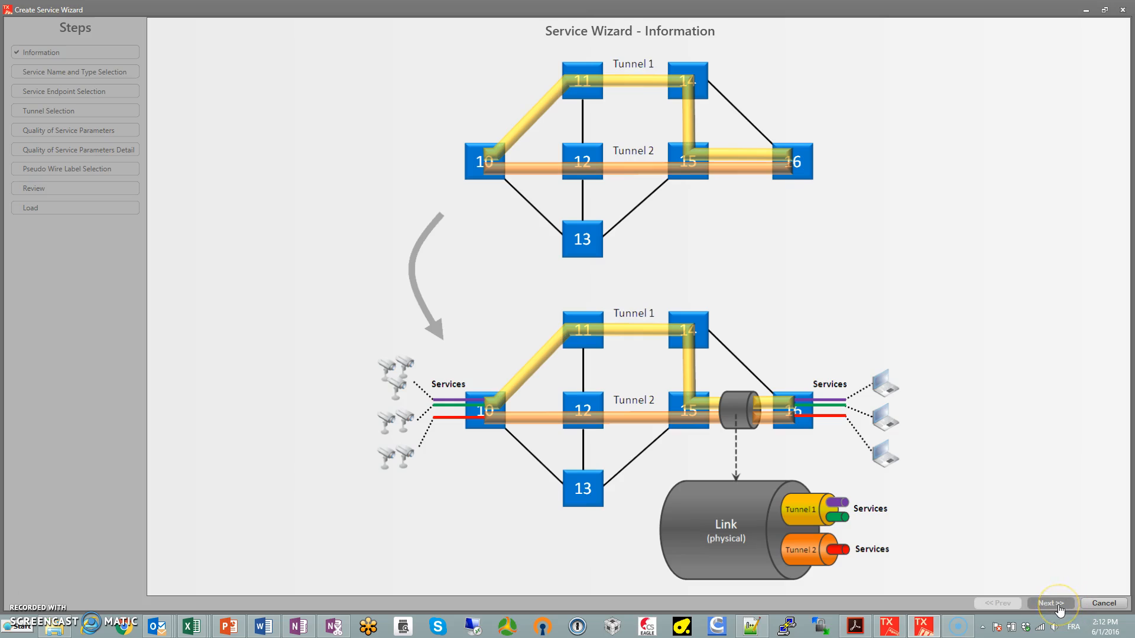
Name the new port-based Ethernet service 'VoIP 1000'.
click(1049, 602)
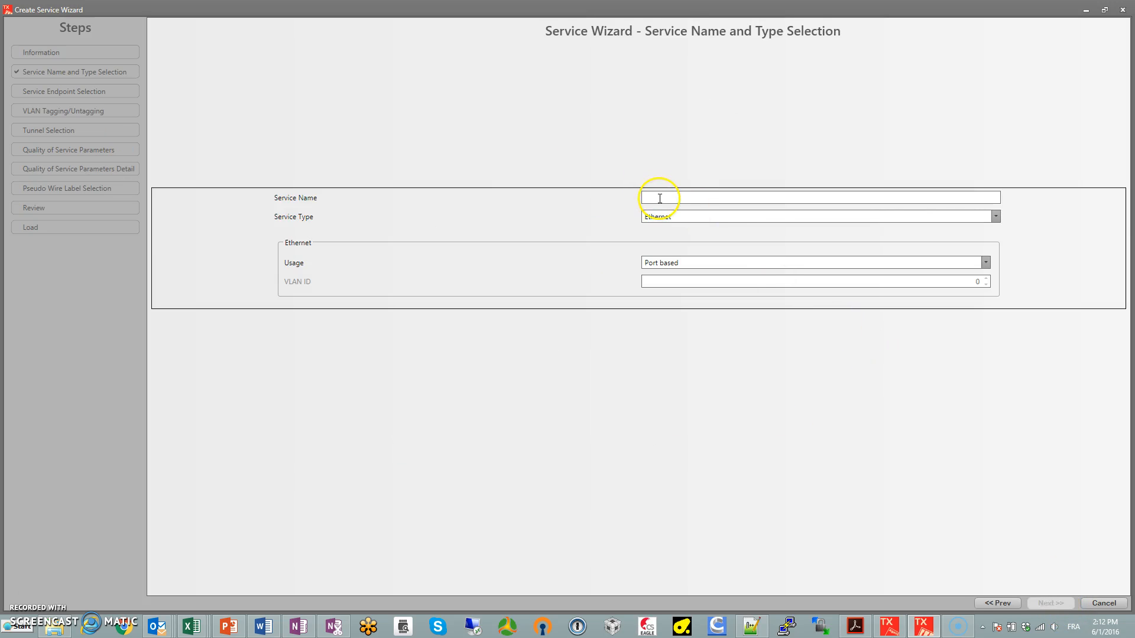
text(Vo)
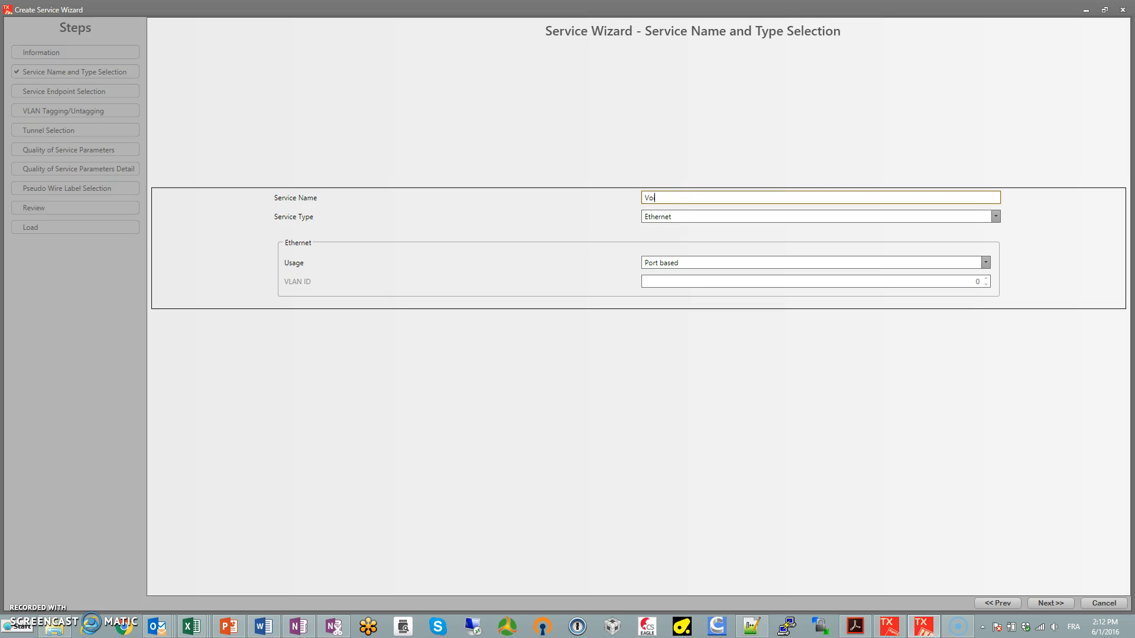
text(iP 1000)
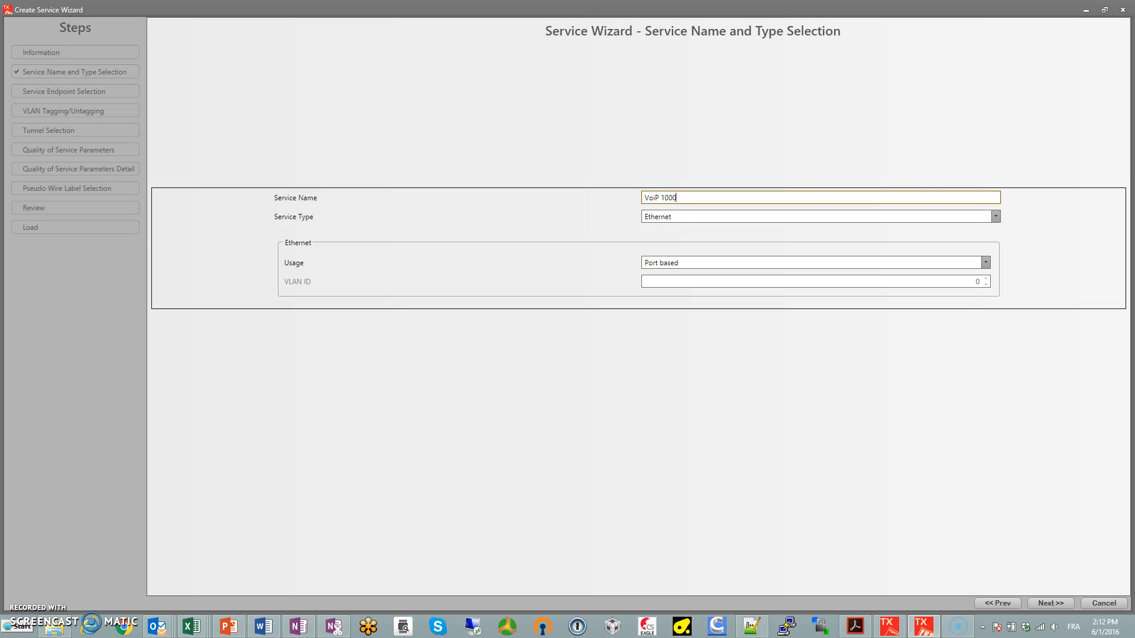
mouse_move(1014, 488)
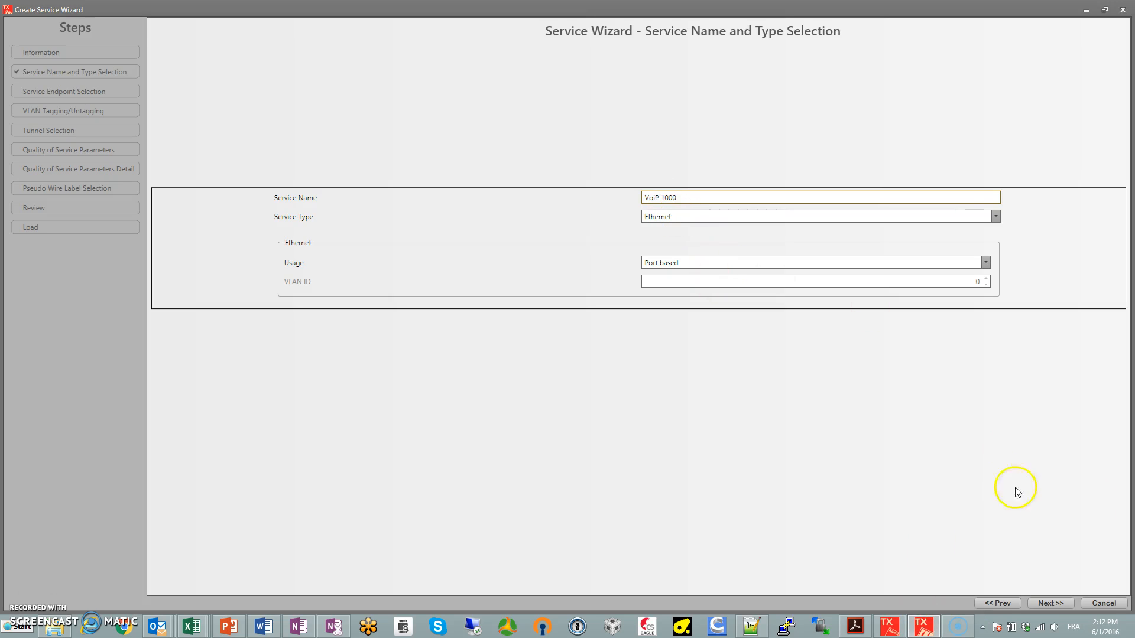
mouse_move(1050, 603)
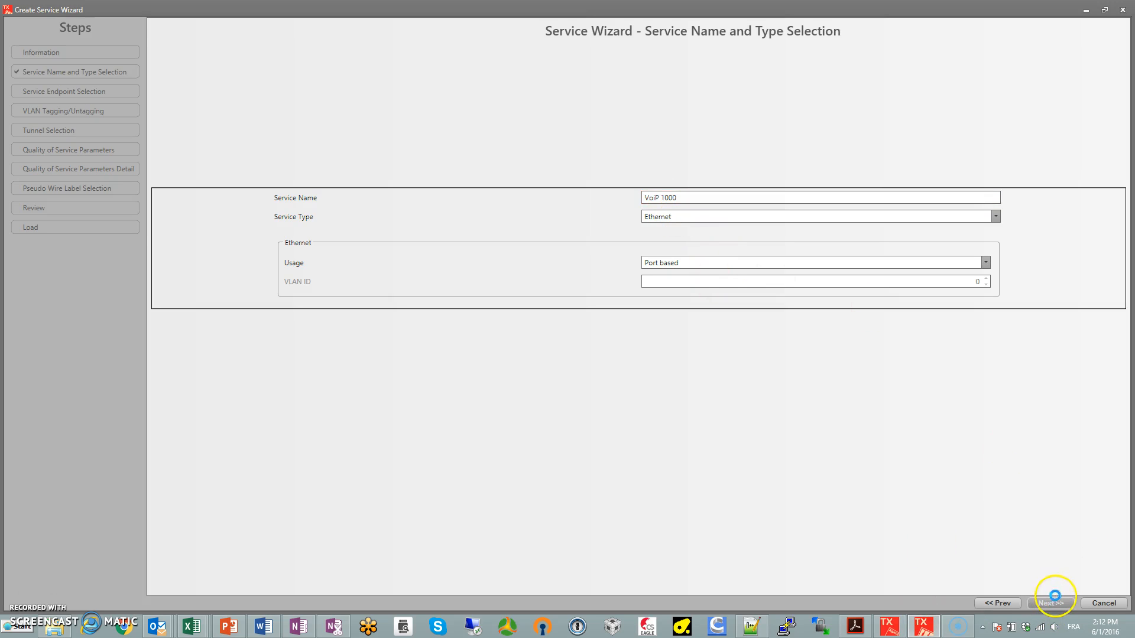
Select port IFM-2/P4 as endpoint on the ring nodes, including 1010, 1020 and 1050.
click(1050, 603)
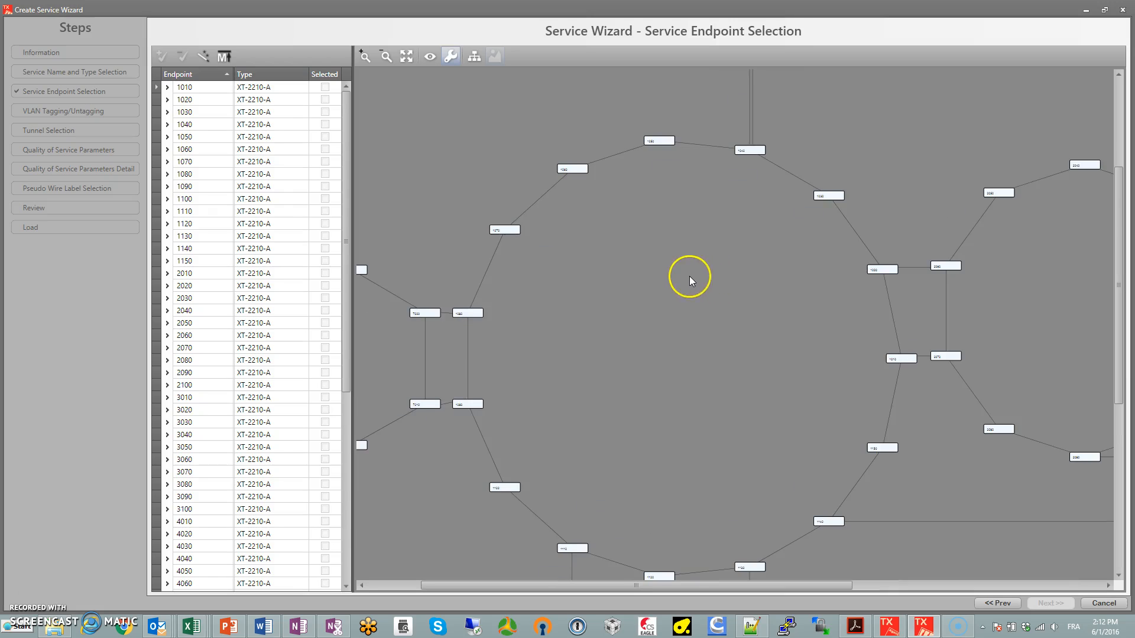
mouse_move(655, 141)
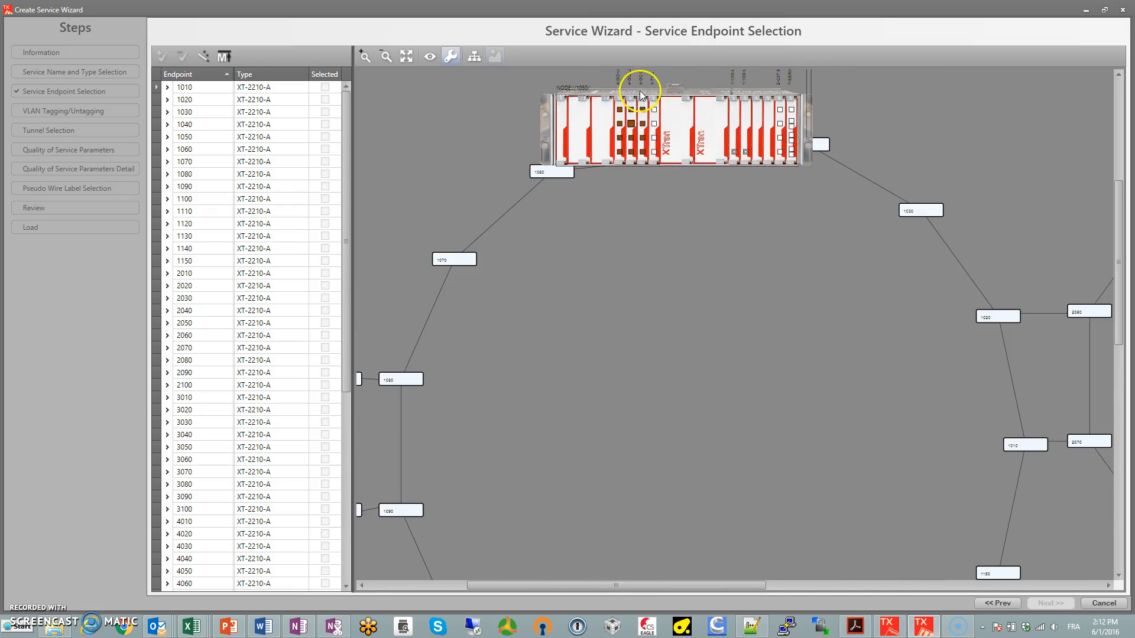
mouse_move(634, 157)
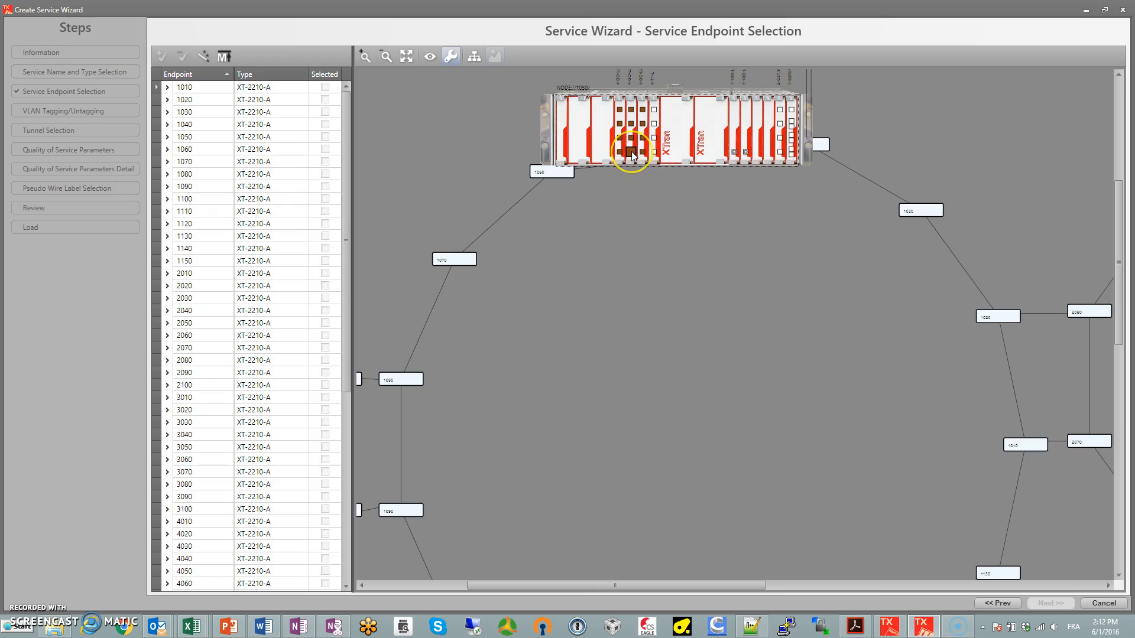
click(167, 137)
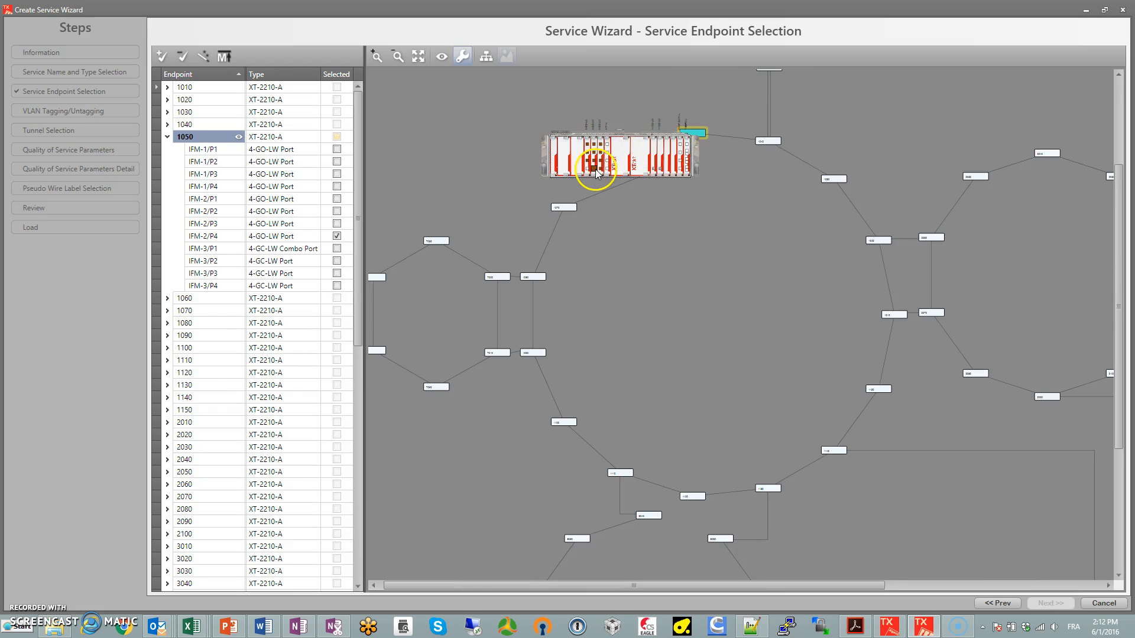
click(167, 298)
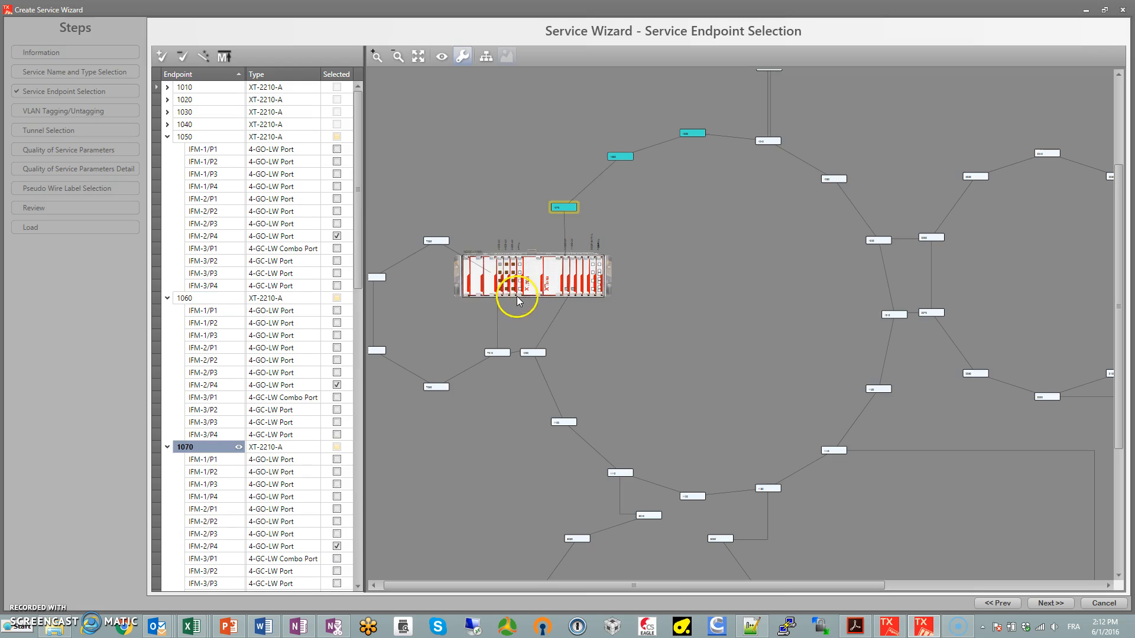
mouse_move(539, 355)
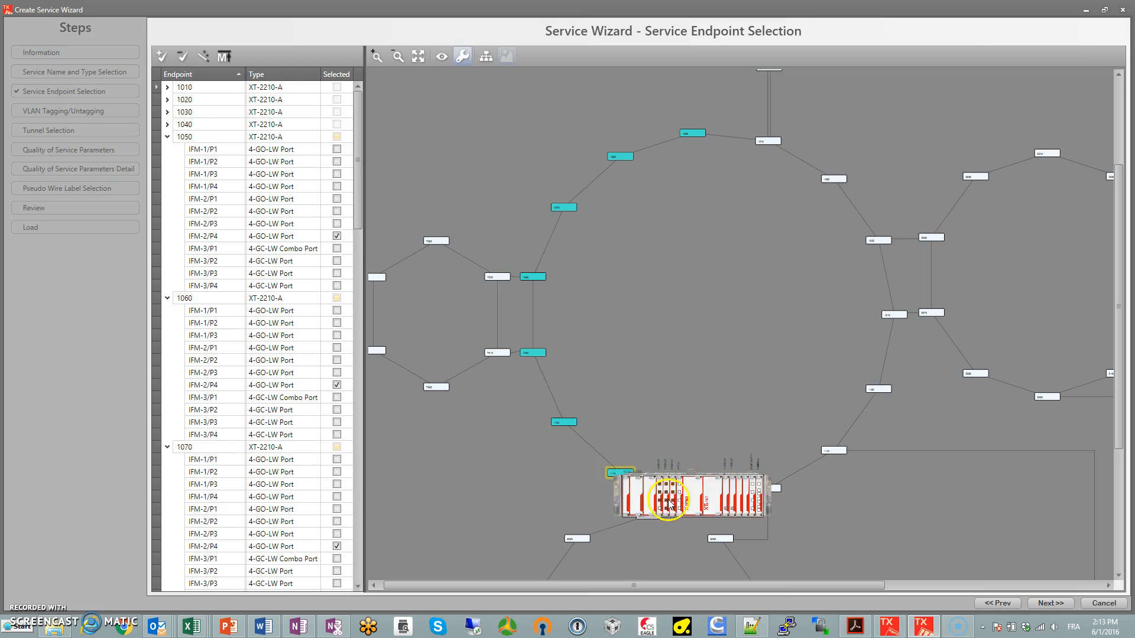
mouse_move(742, 491)
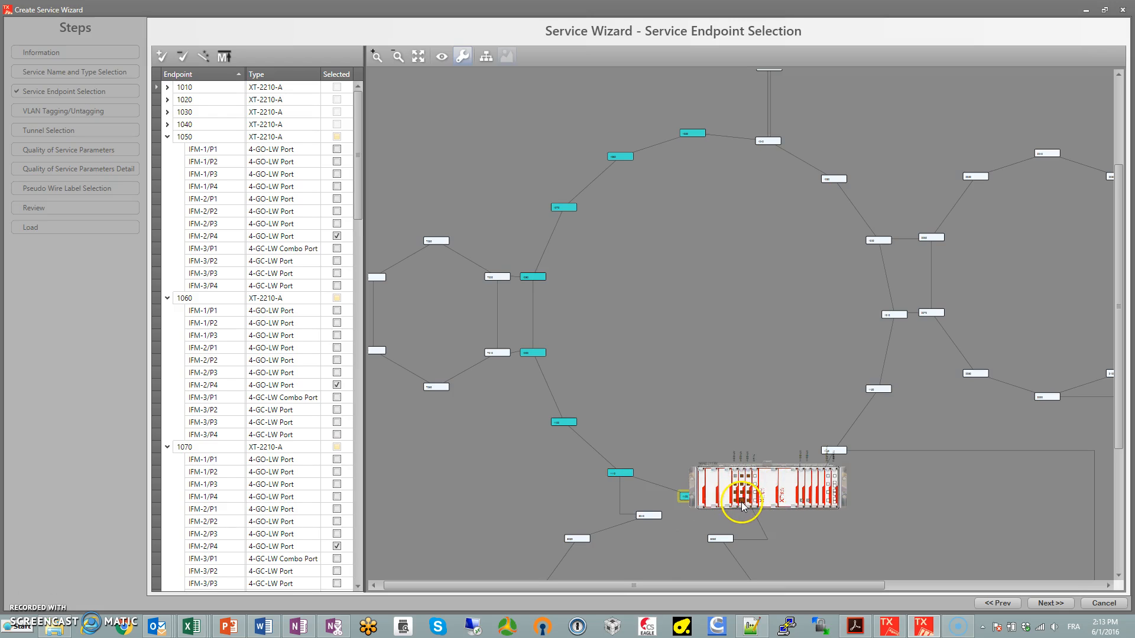
mouse_move(795, 485)
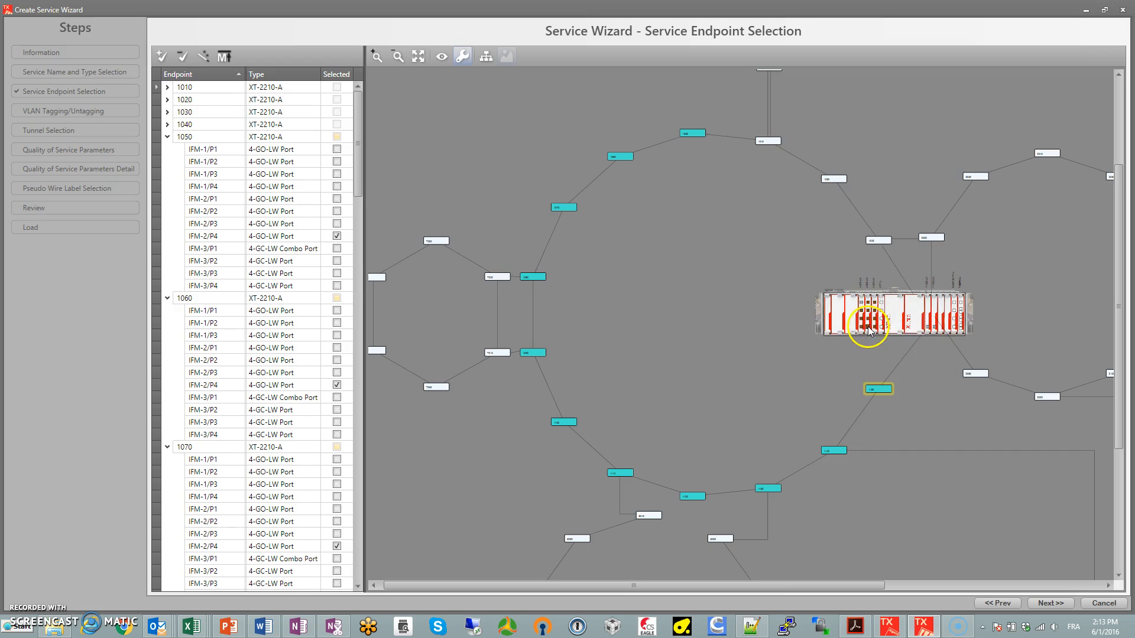
click(166, 86)
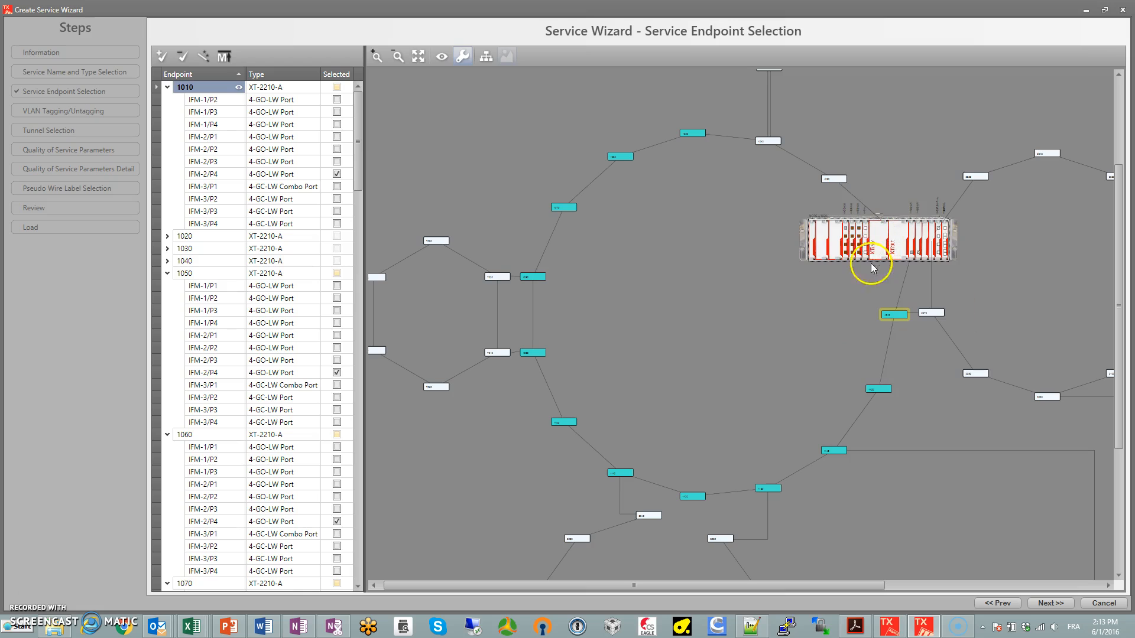
click(167, 235)
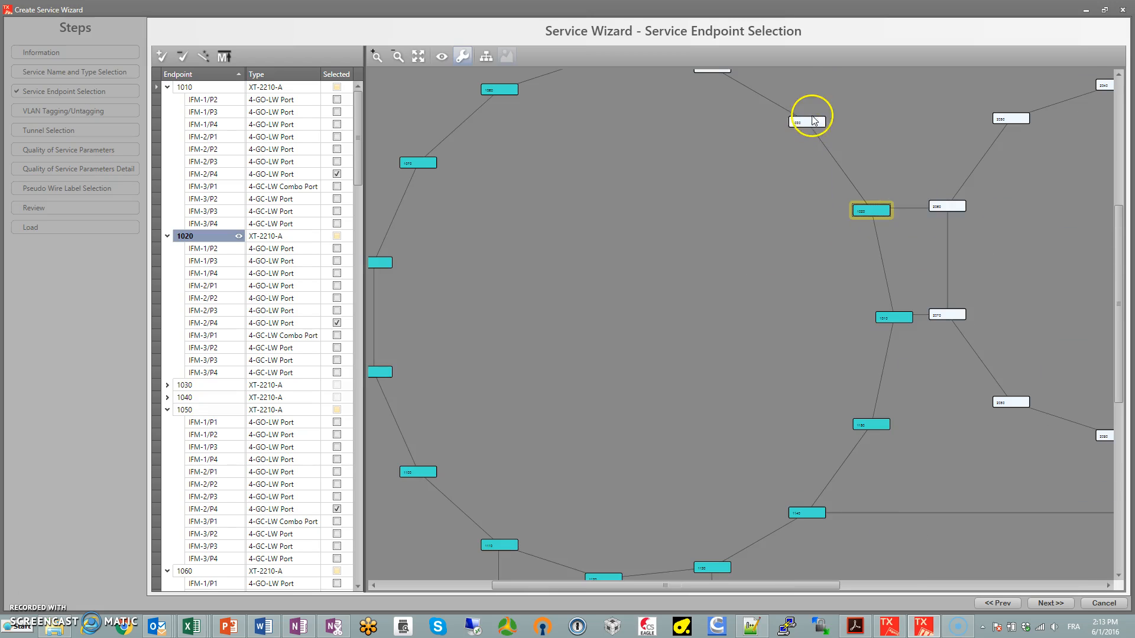
click(809, 121)
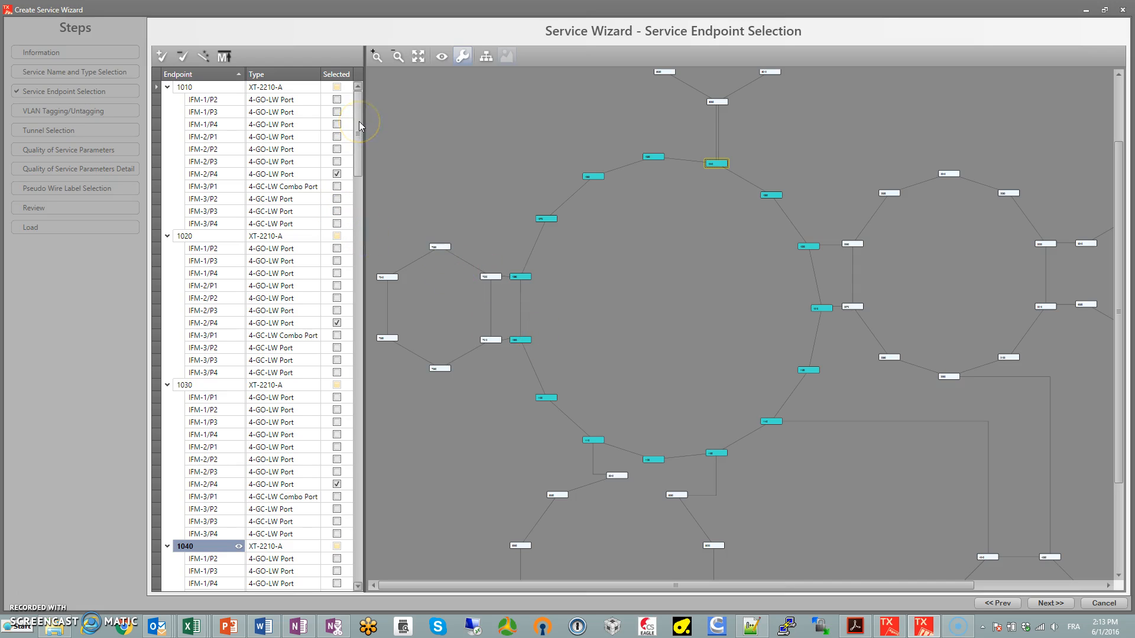
scroll(down, 3)
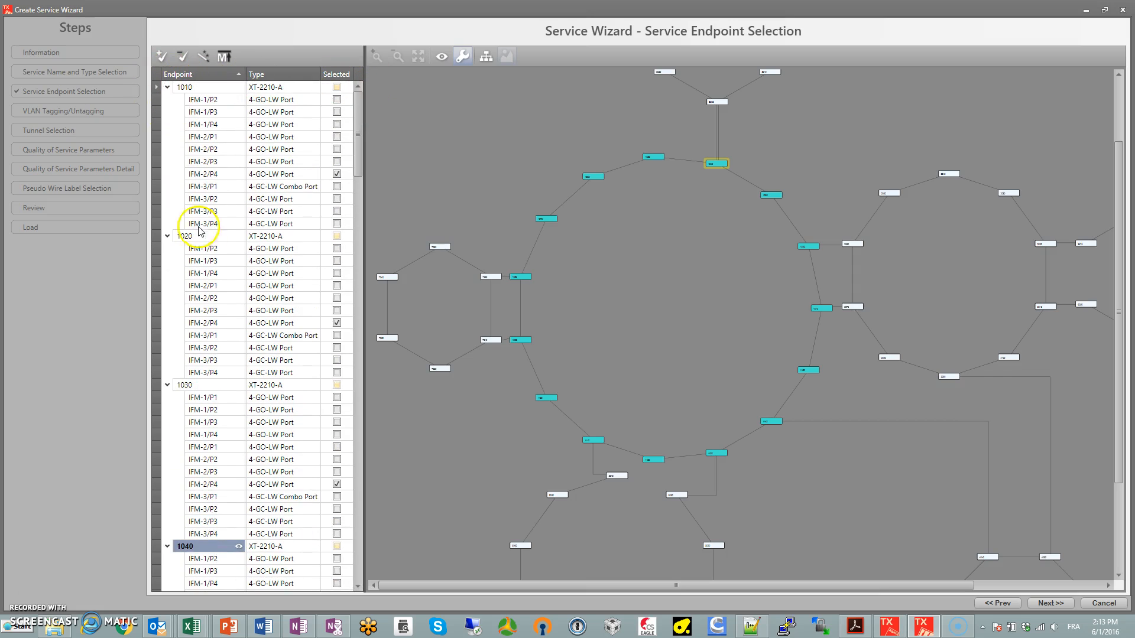
mouse_move(347, 179)
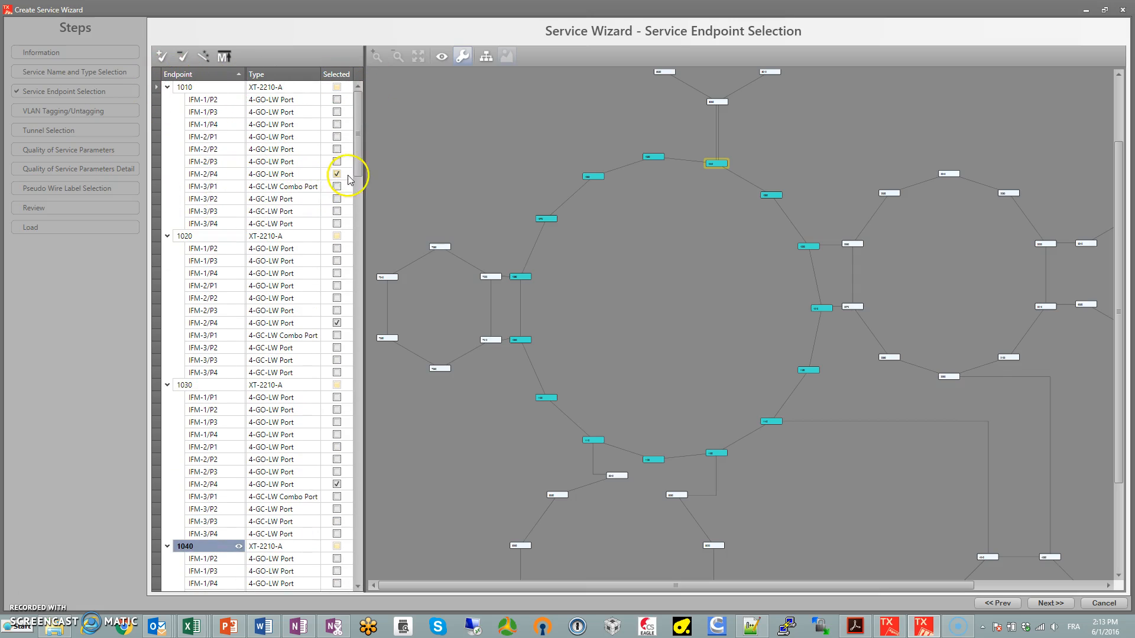
scroll(down, 3)
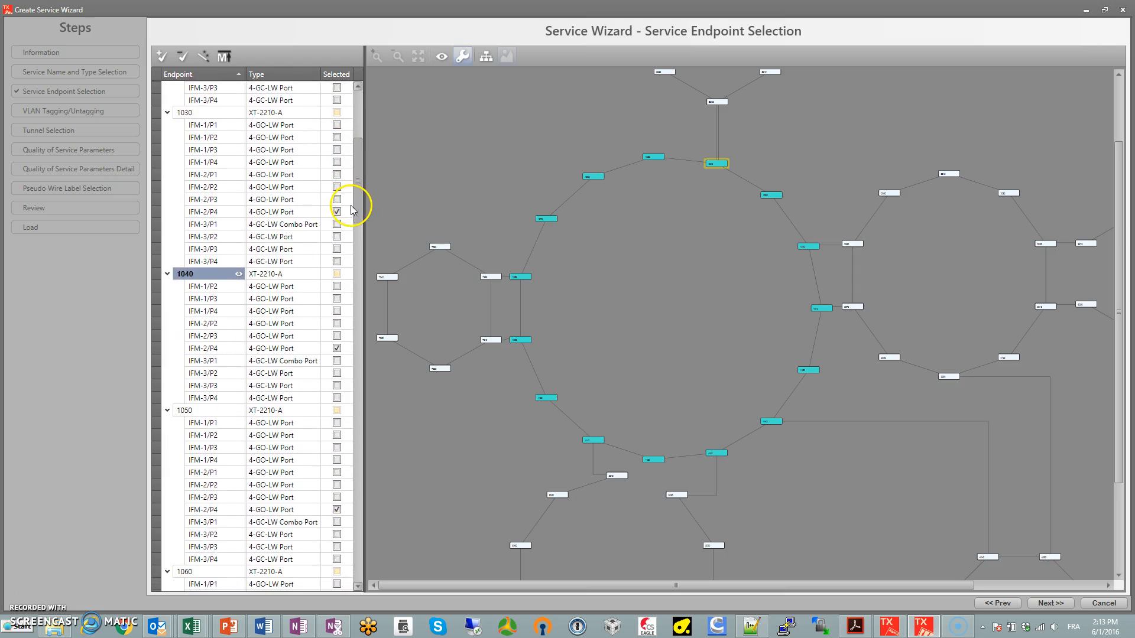
scroll(down, 3)
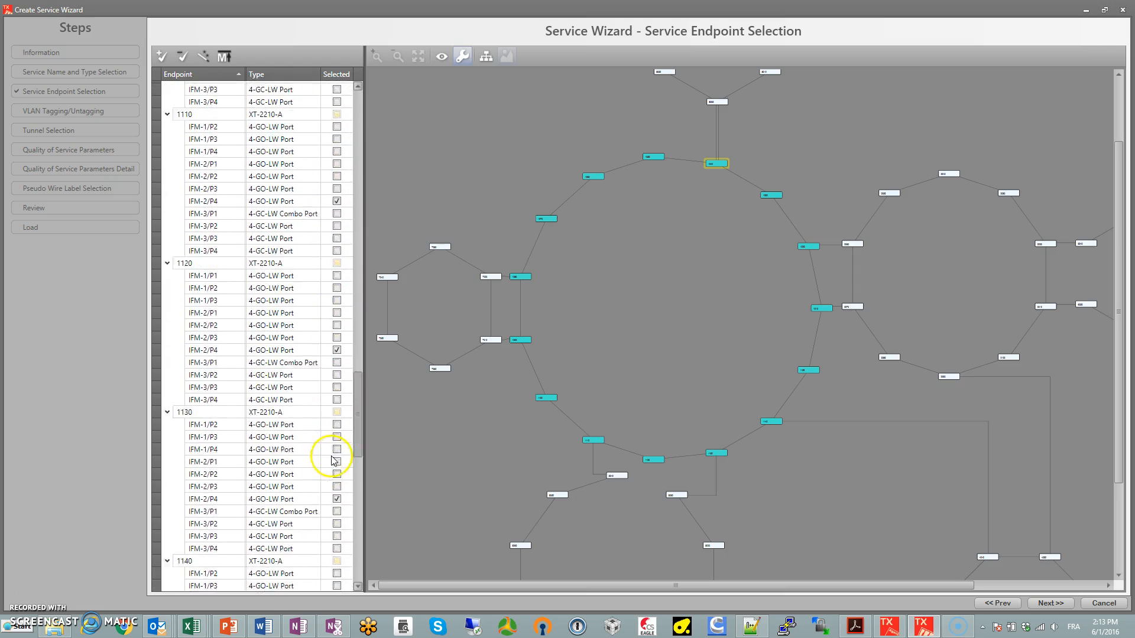
scroll(down, 3)
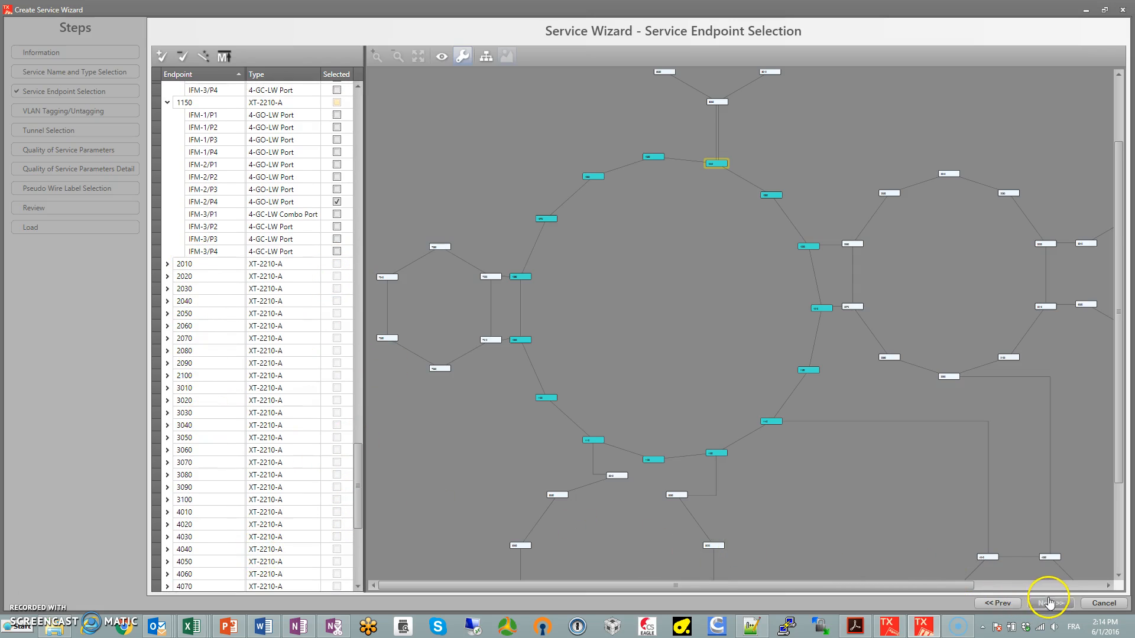
Advance past VLAN Tagging and tick Ring 1 as the service tunnel.
click(1048, 602)
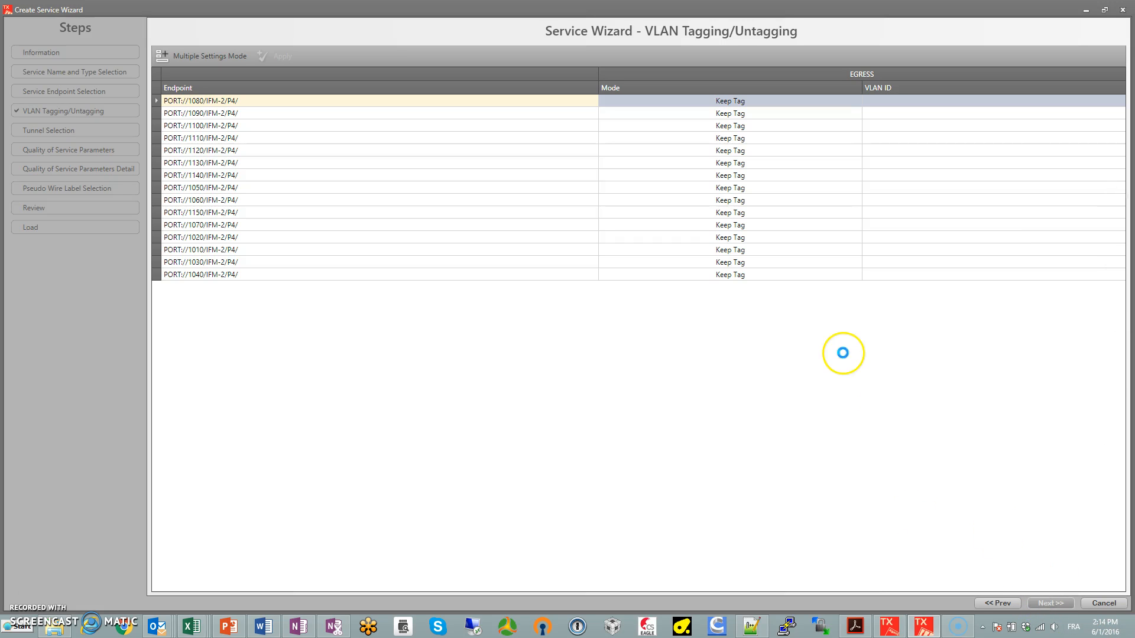
click(1048, 602)
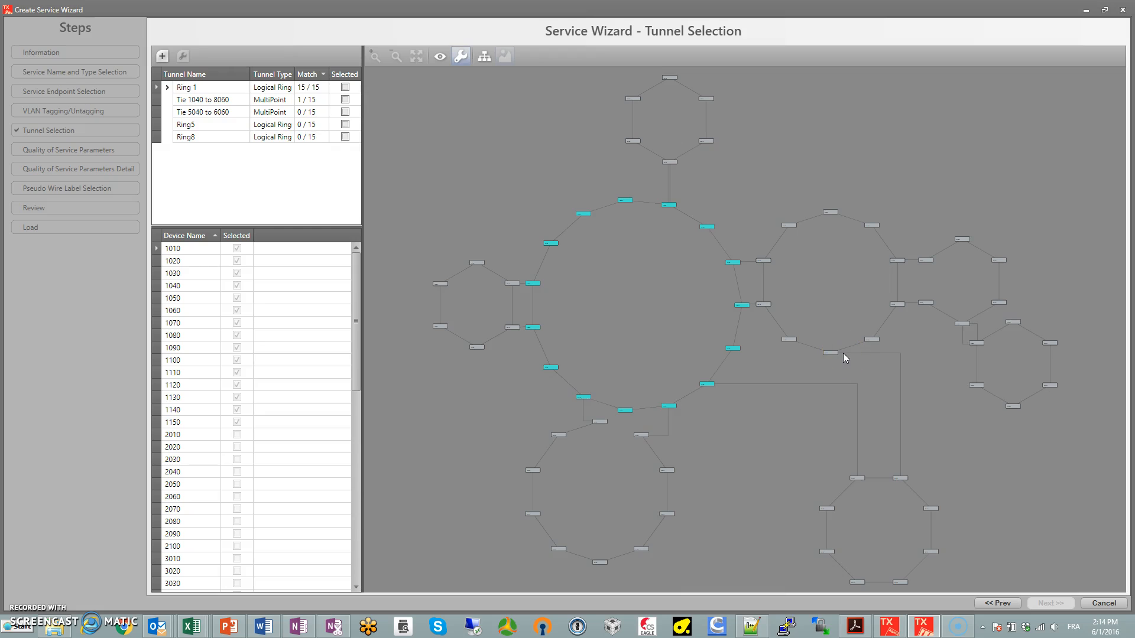
mouse_move(519, 232)
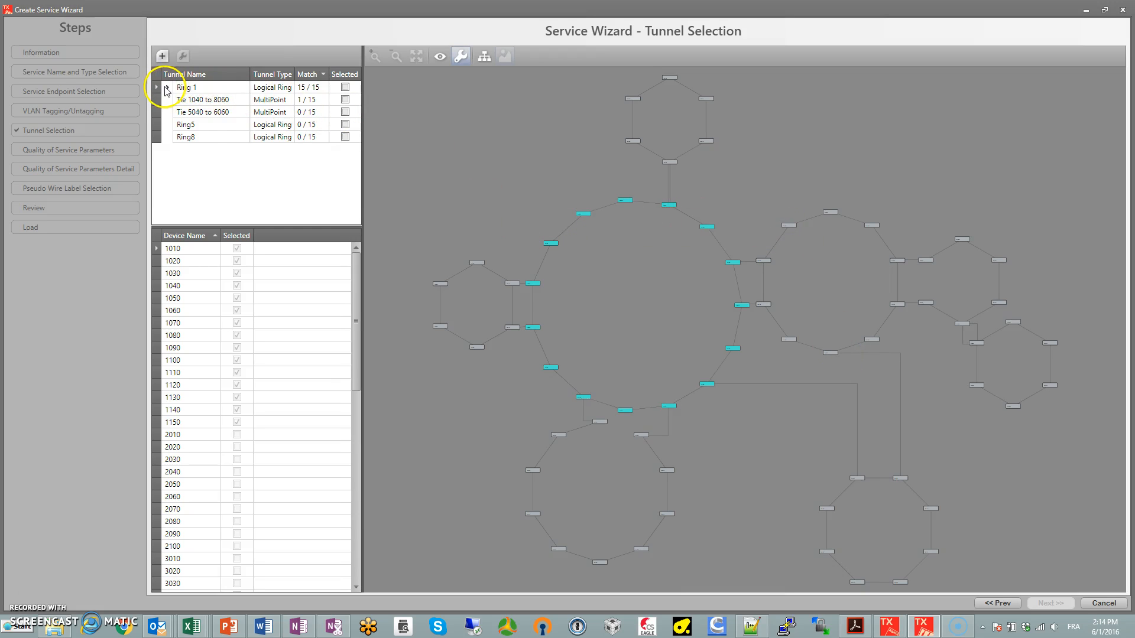
click(156, 87)
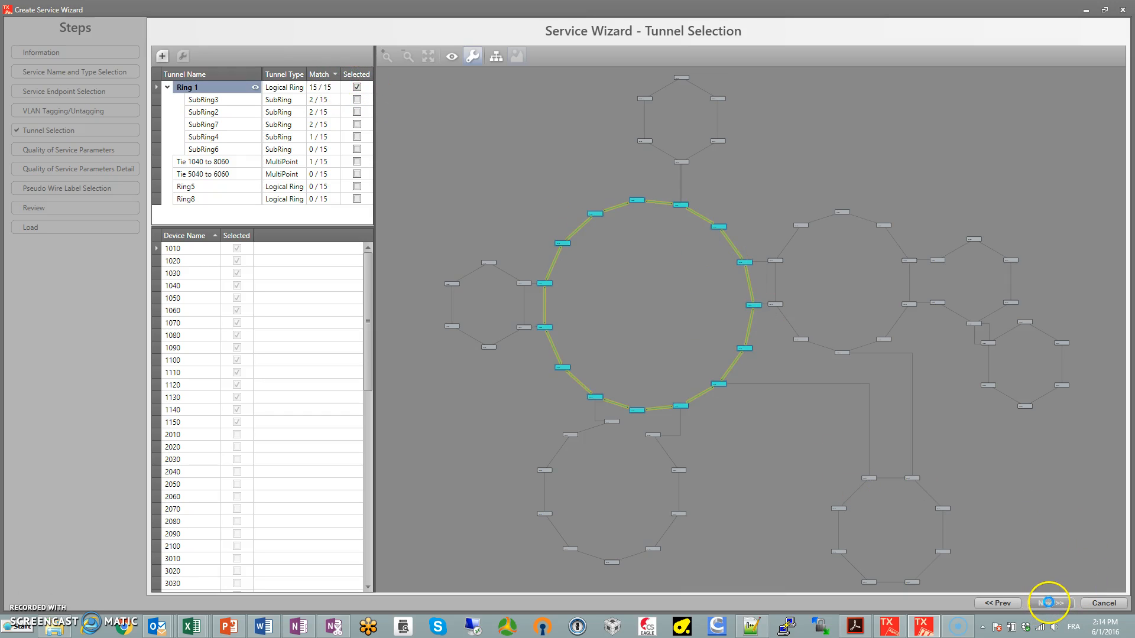
Accept Priority 4 and 50,000 kbps QoS parameters and proceed to per-port QoS details.
click(1046, 602)
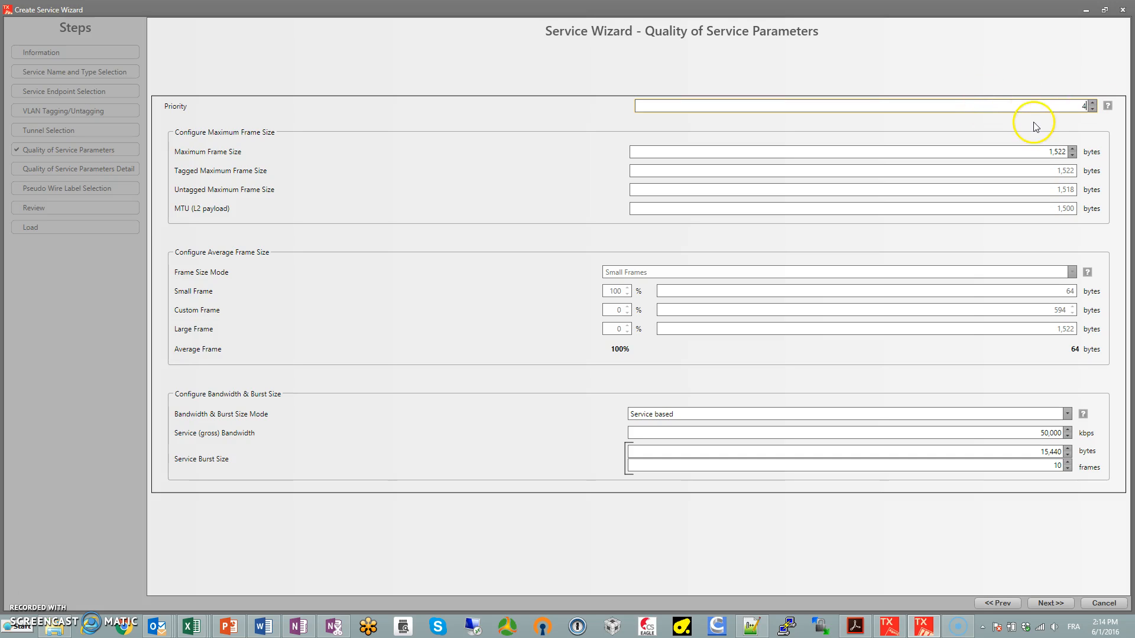
mouse_move(1119, 120)
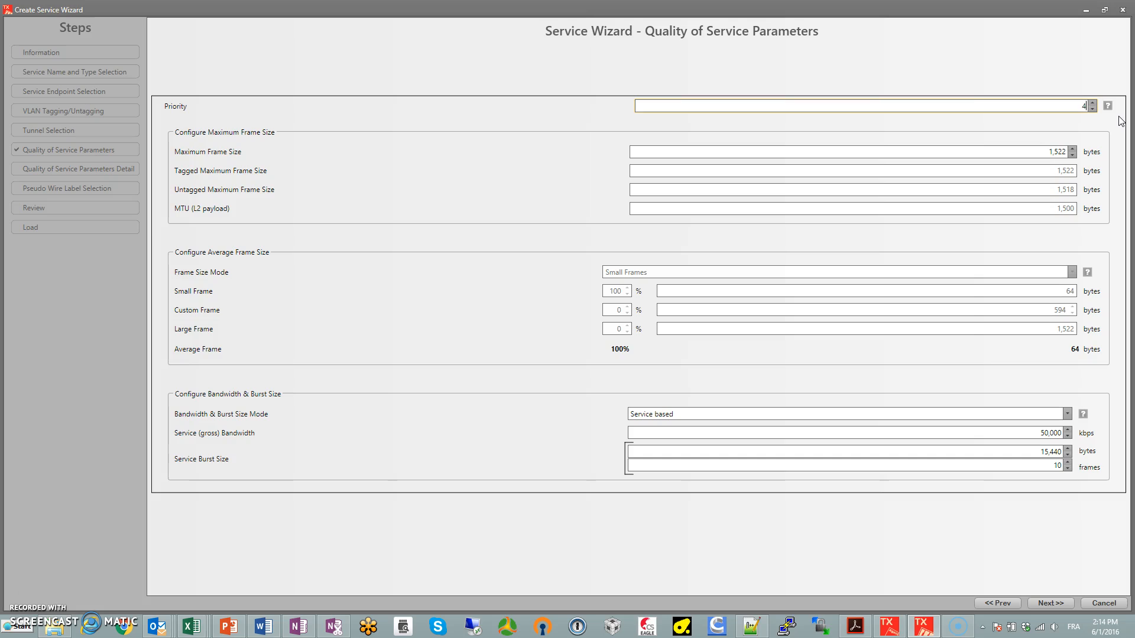
mouse_move(1100, 91)
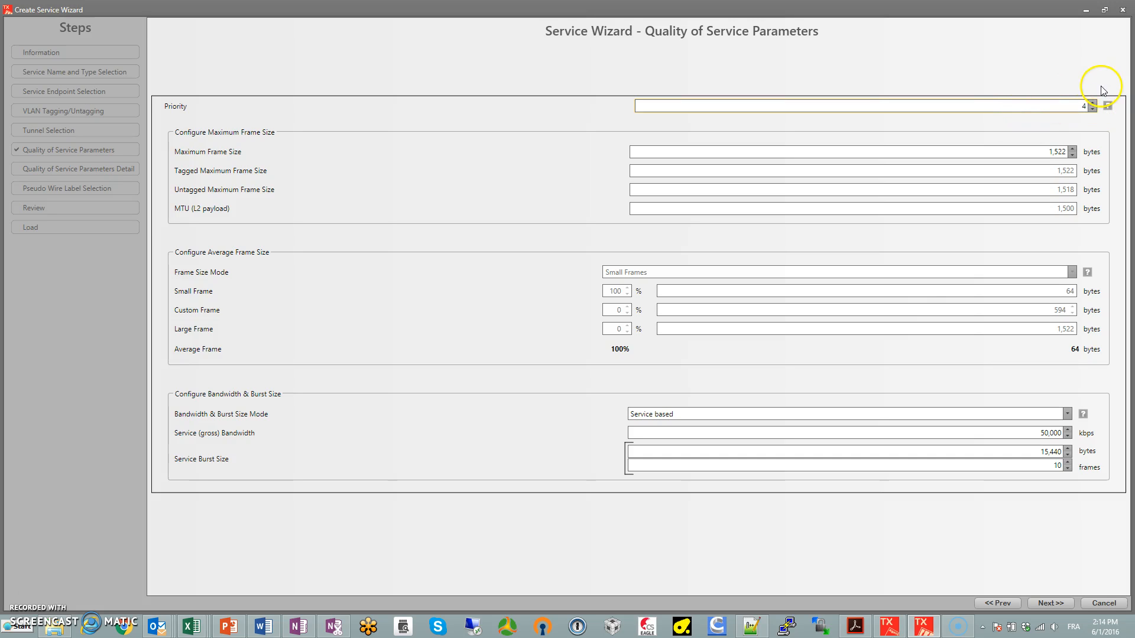
mouse_move(1017, 447)
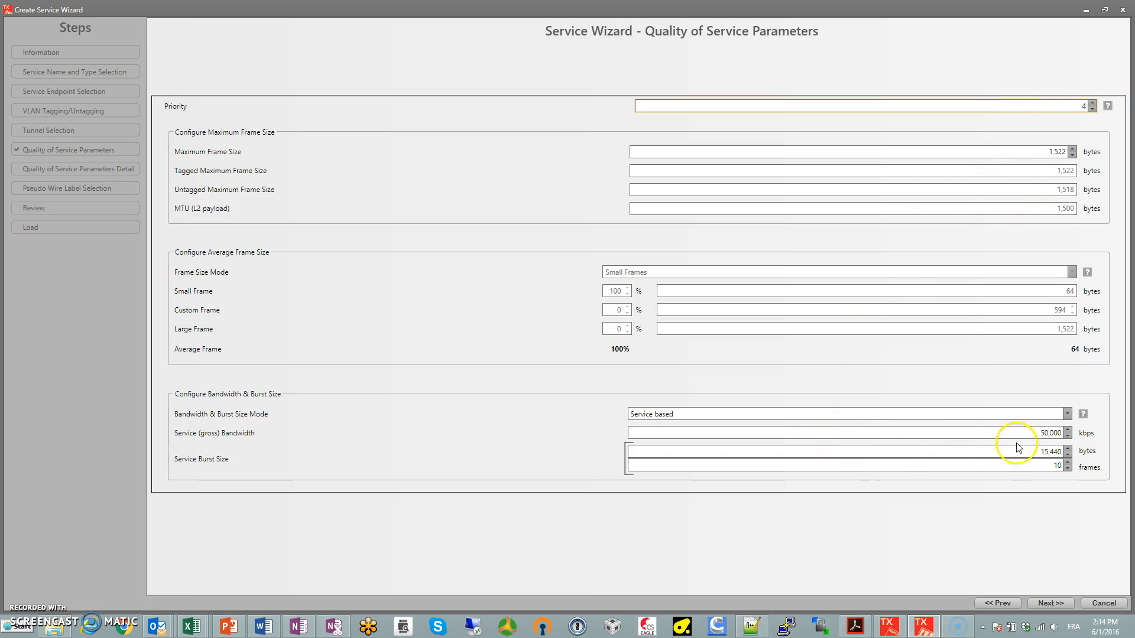
mouse_move(885, 428)
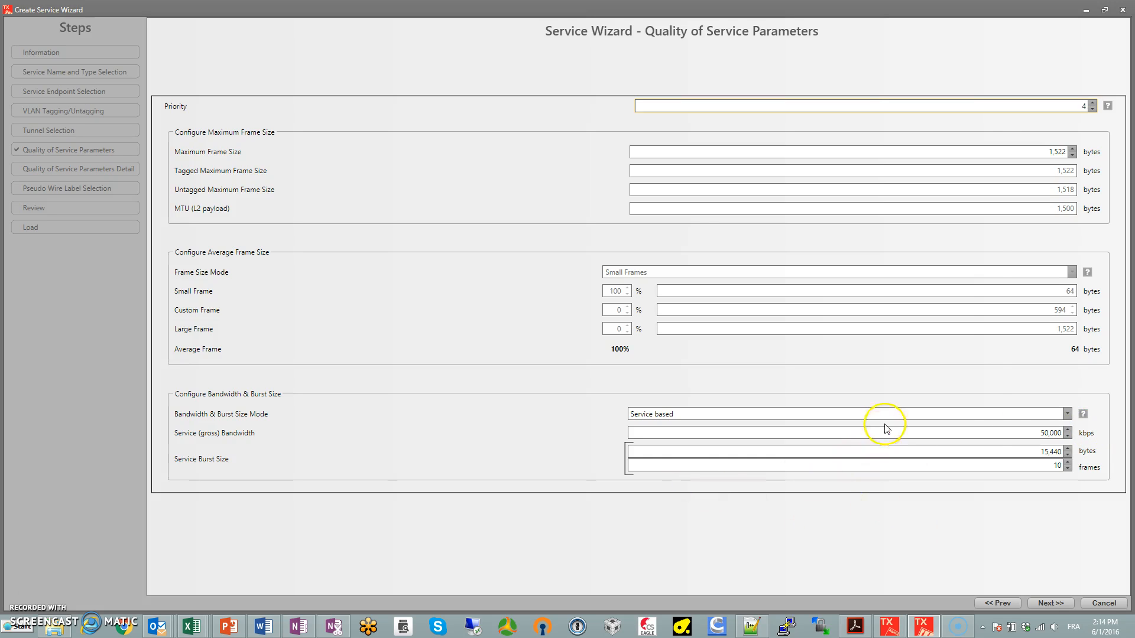
mouse_move(1050, 602)
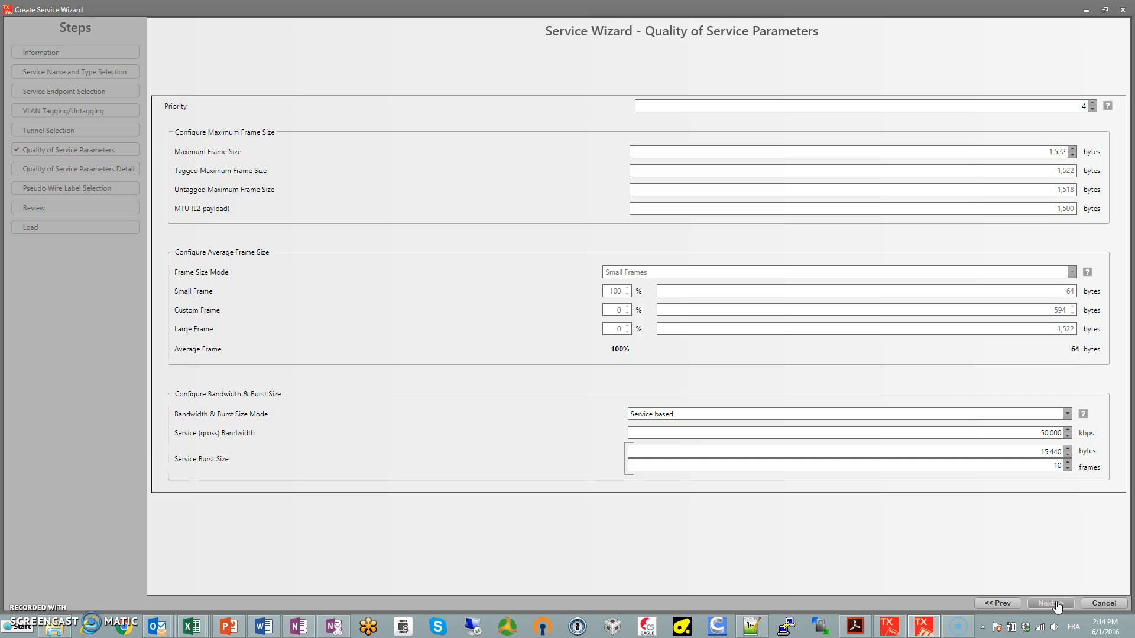
click(1049, 603)
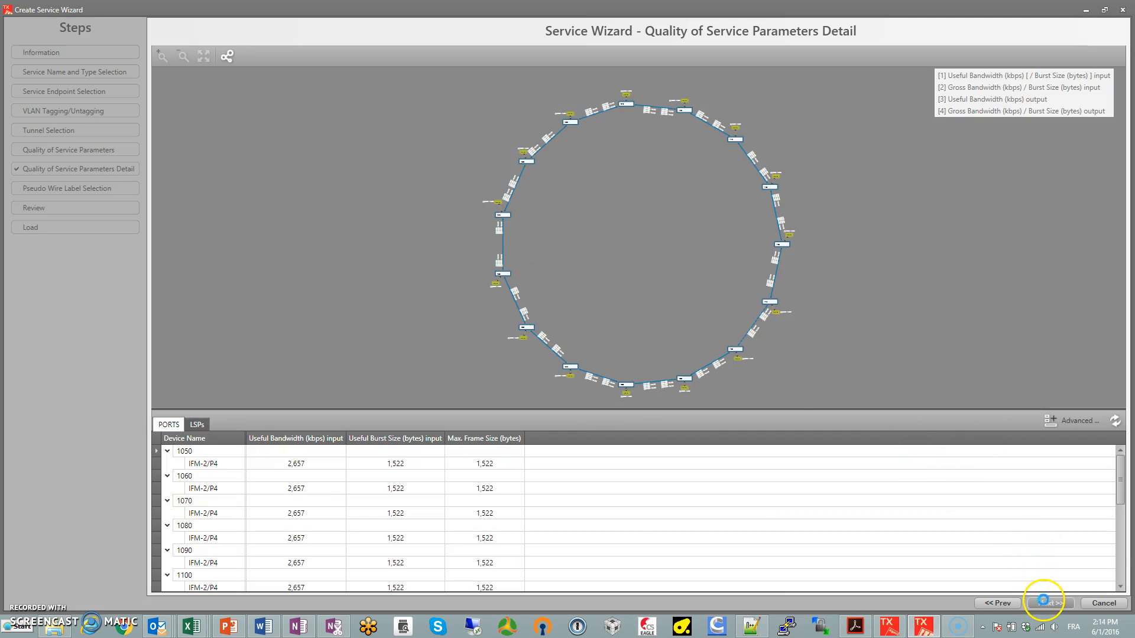
Finish and close the wizard so VoIP 1000 is created, then return to the Network view.
click(1042, 603)
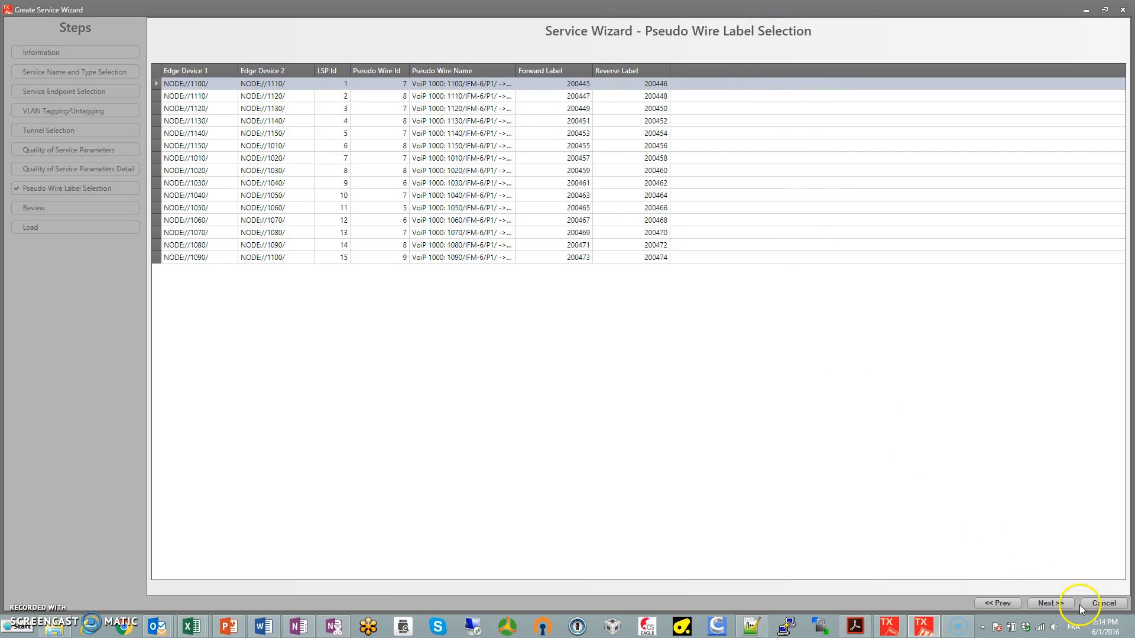
click(1048, 603)
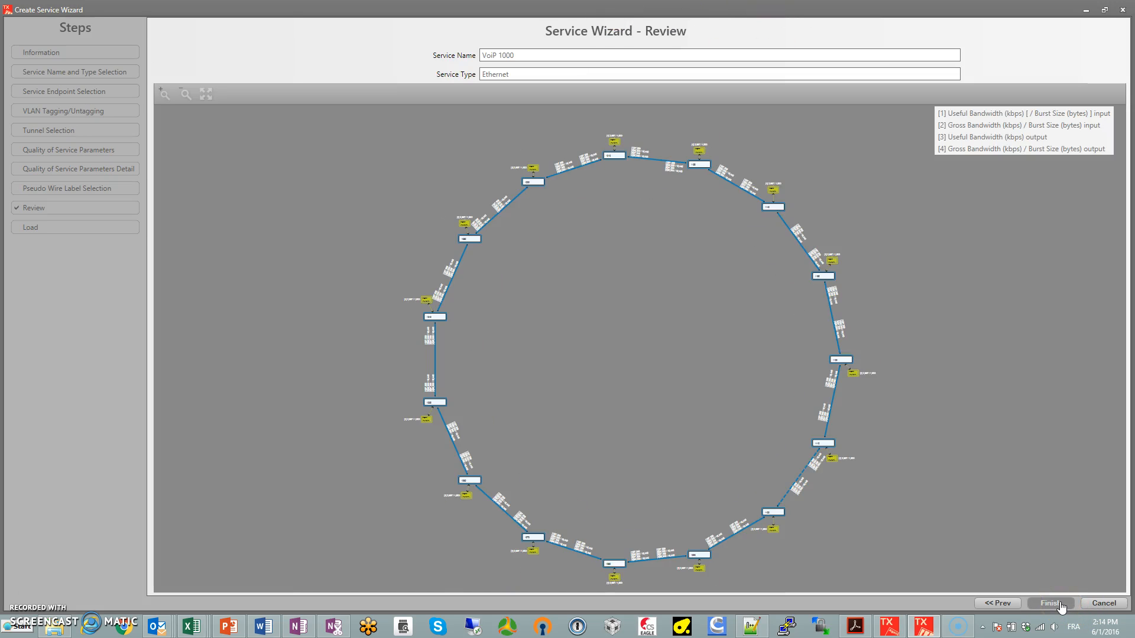
click(1048, 603)
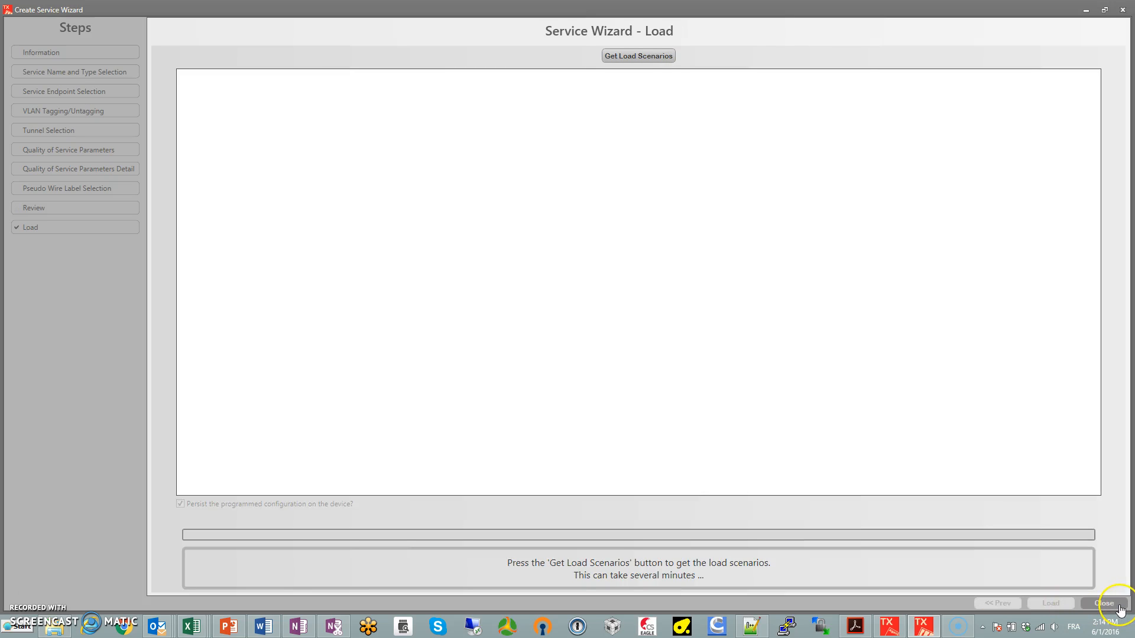
click(1103, 603)
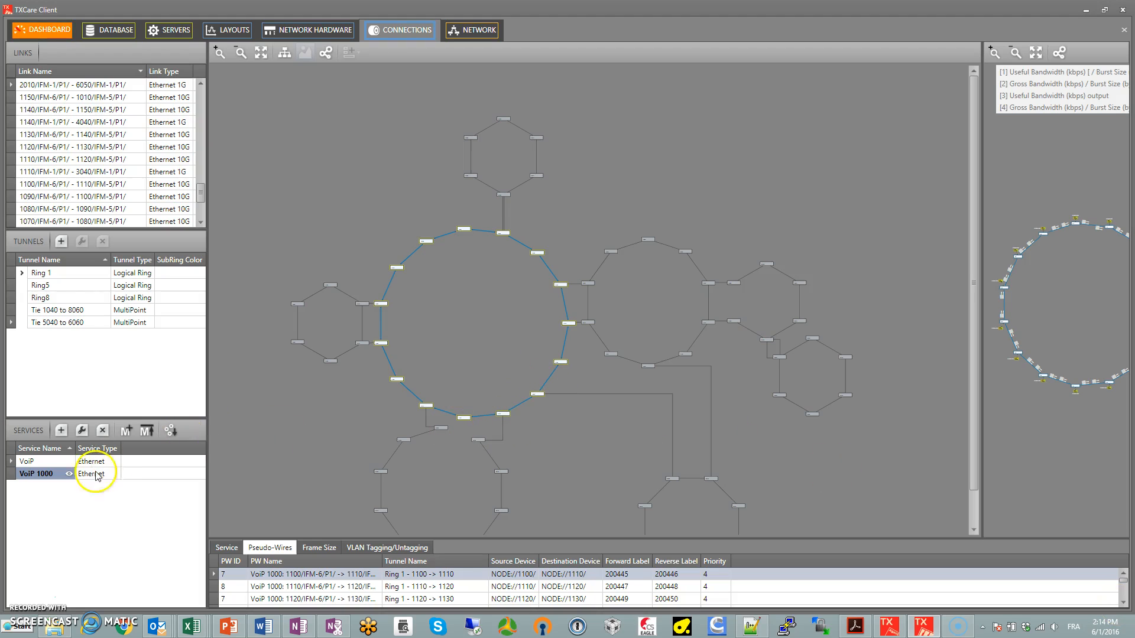
mouse_move(396, 178)
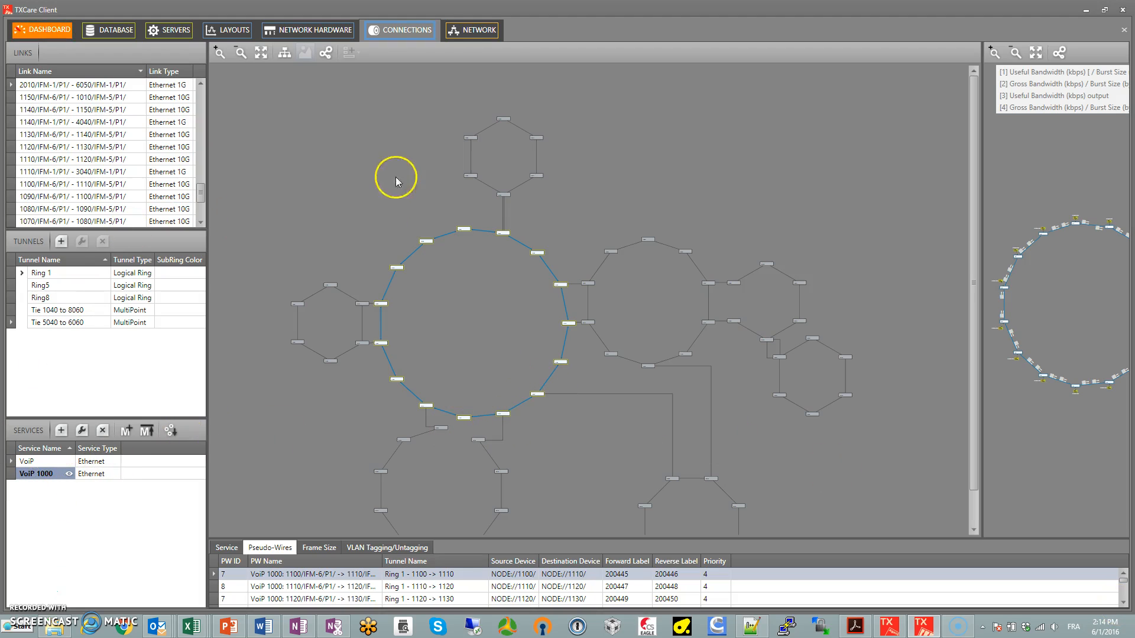
click(472, 30)
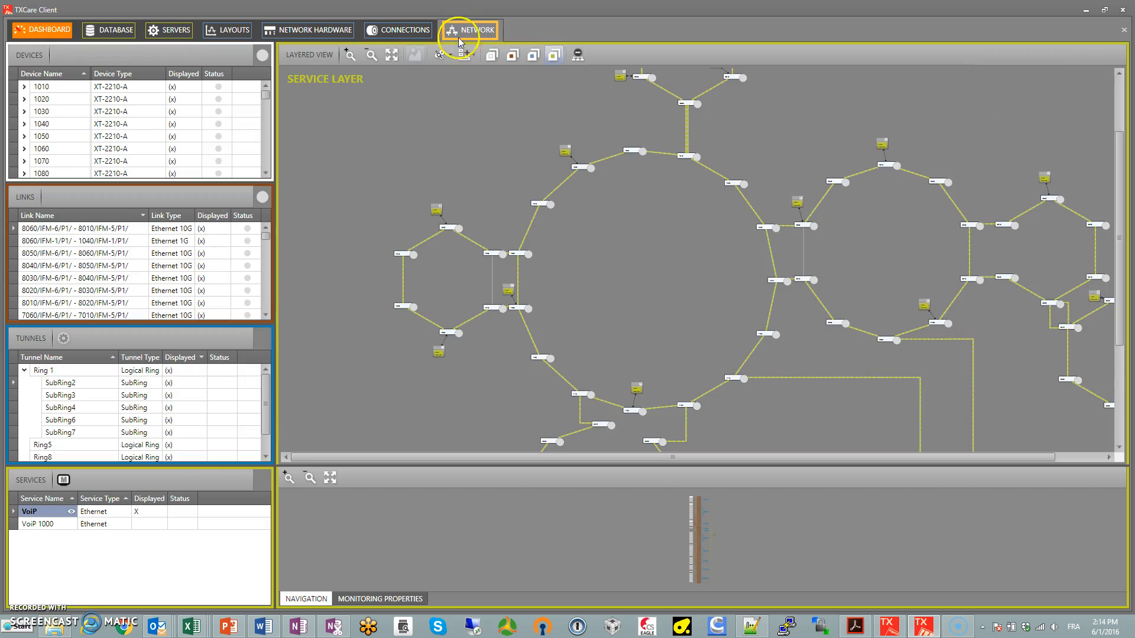
Display VoIP 1000 on the service-layer map tracing its path around Ring 1.
click(40, 523)
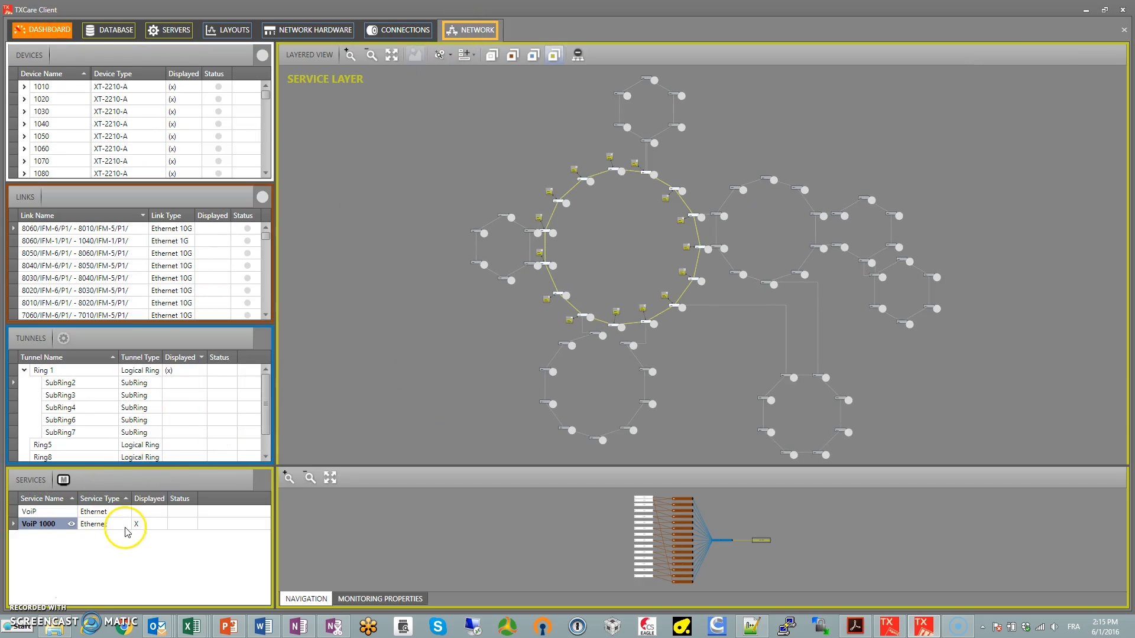
mouse_move(144, 525)
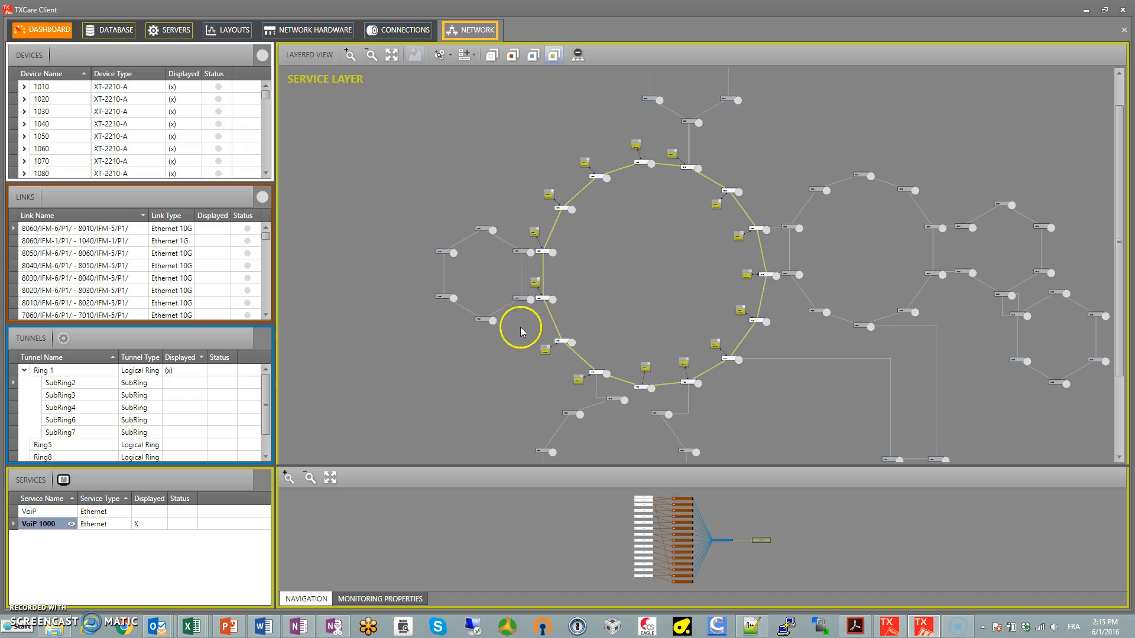
mouse_move(634, 160)
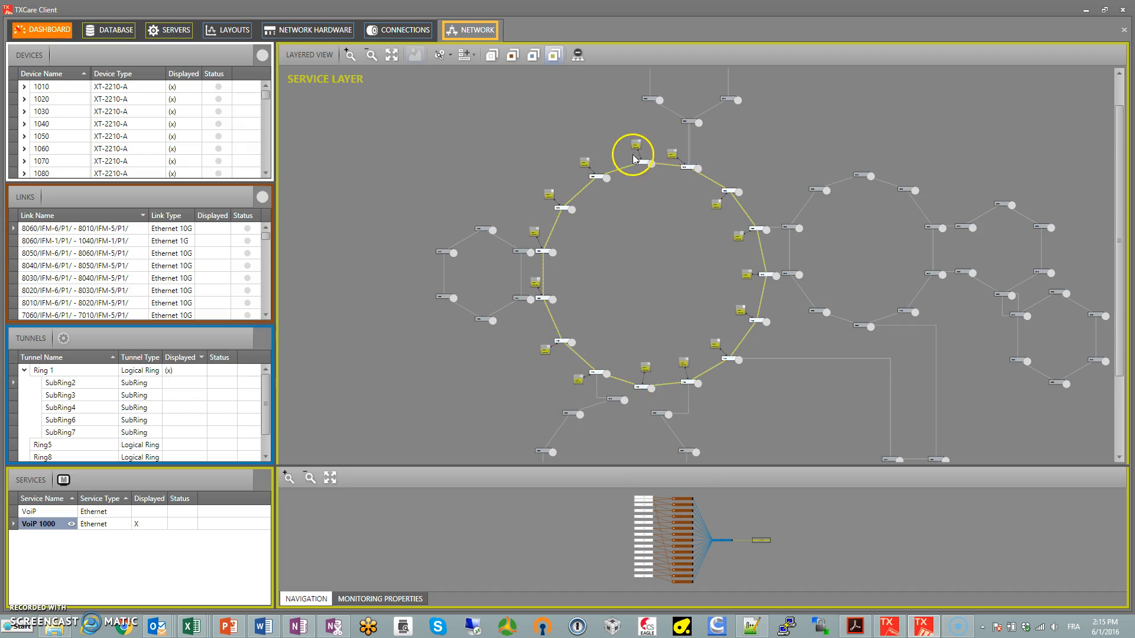
click(350, 54)
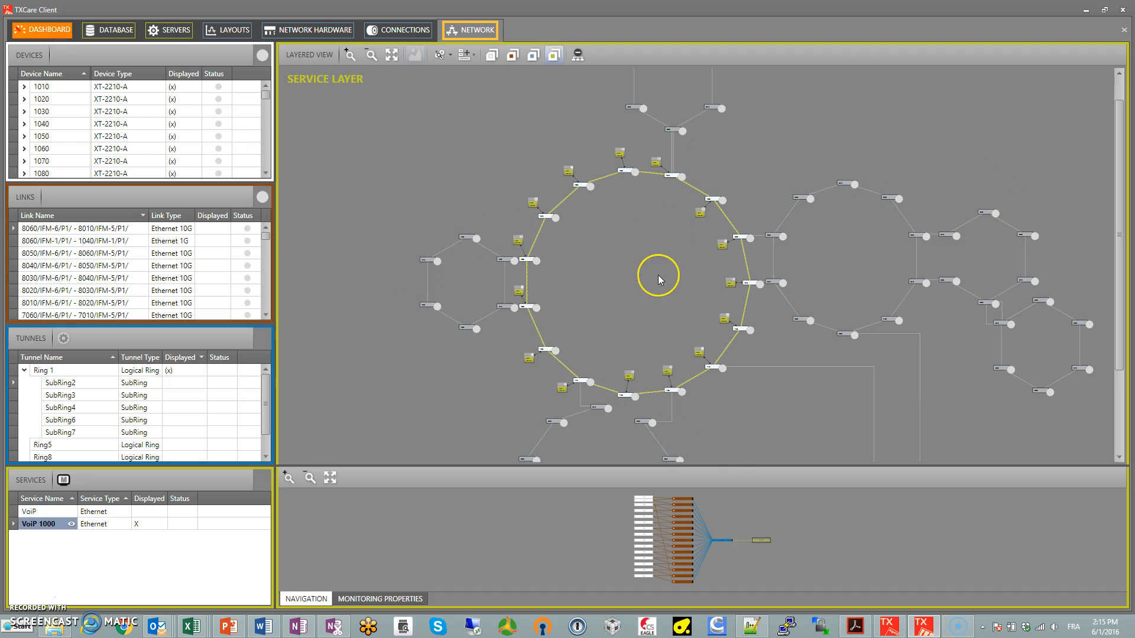
mouse_move(825, 166)
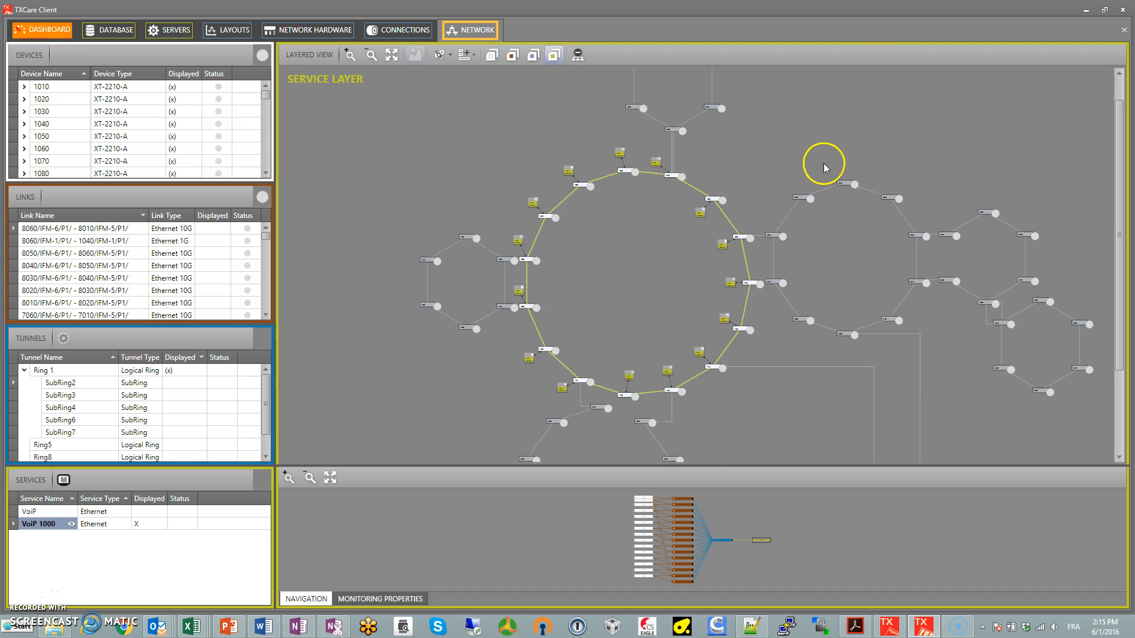
mouse_move(353, 526)
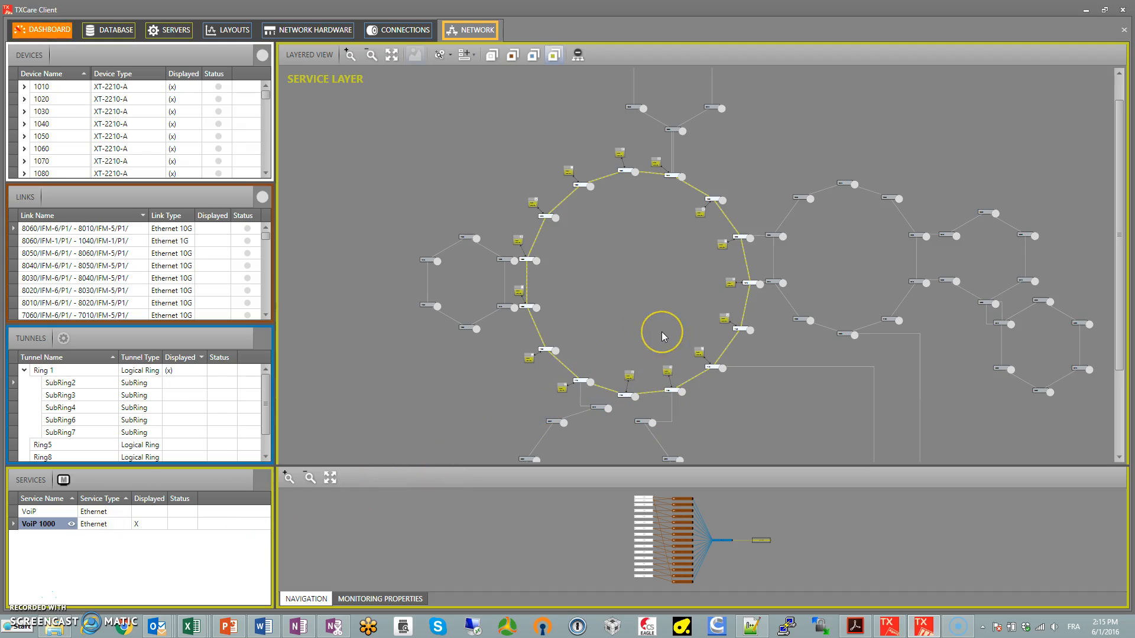
mouse_move(628, 398)
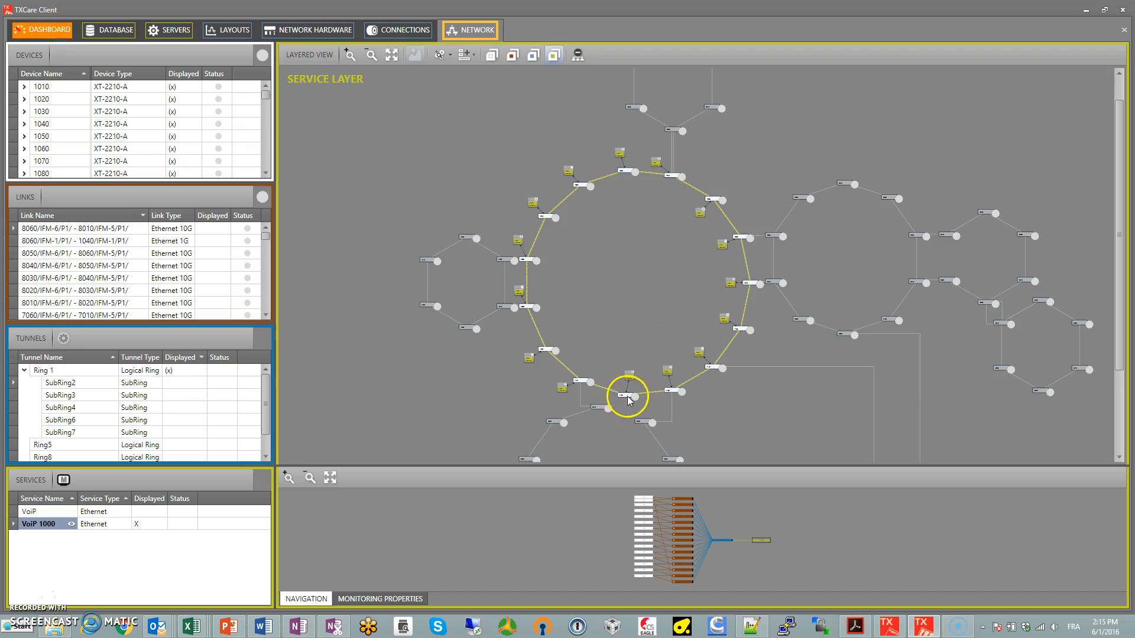
mouse_move(584, 383)
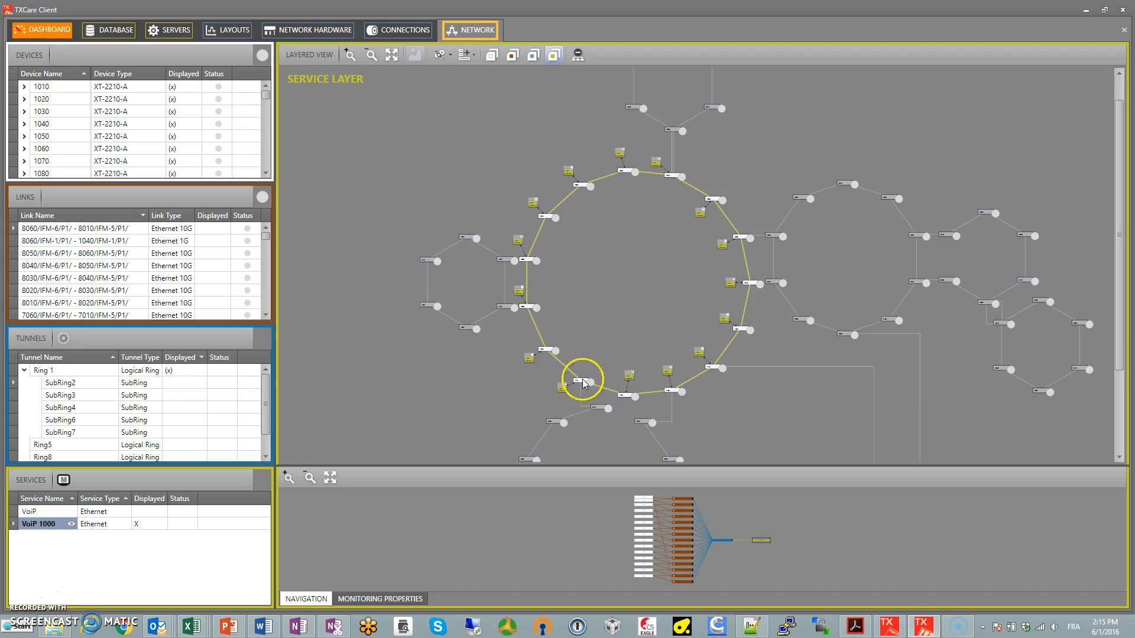
mouse_move(654, 362)
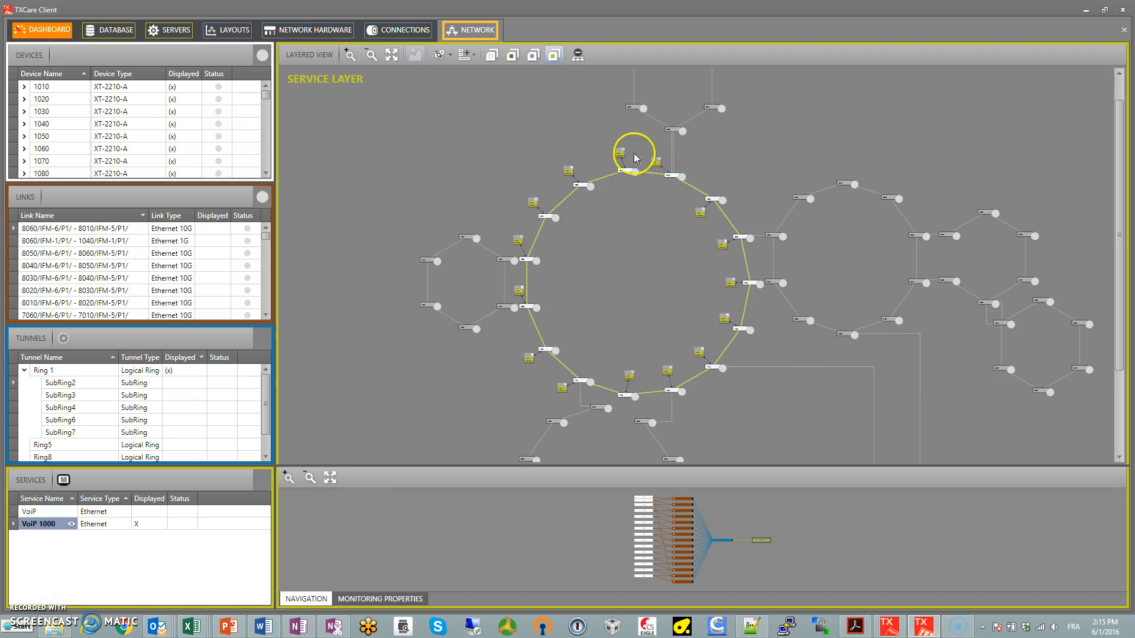
mouse_move(695, 209)
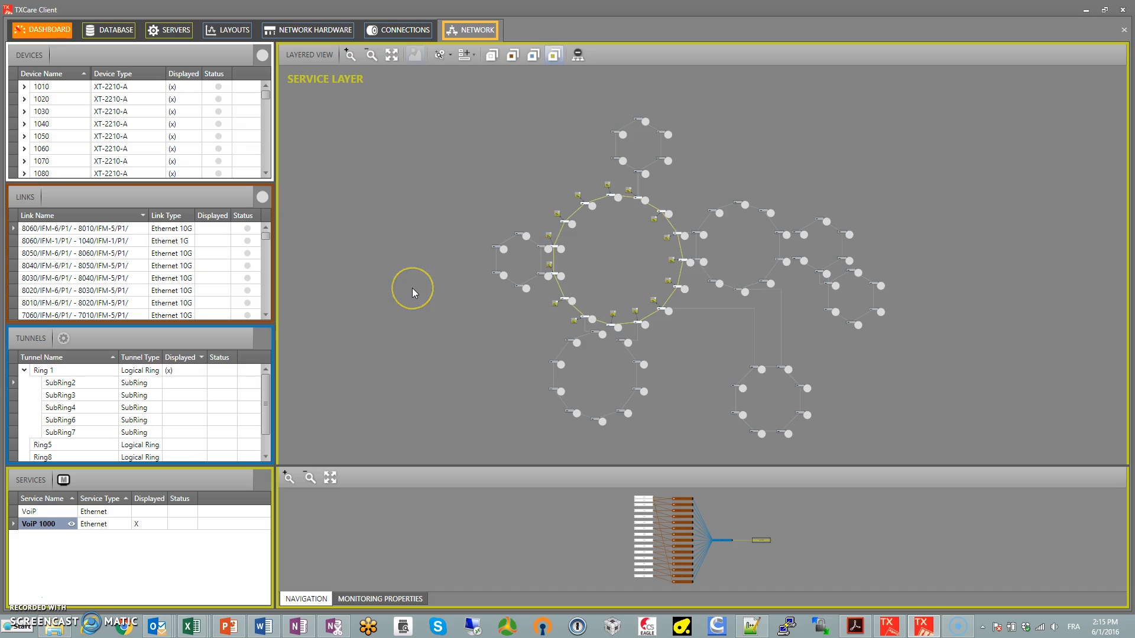
mouse_move(413, 292)
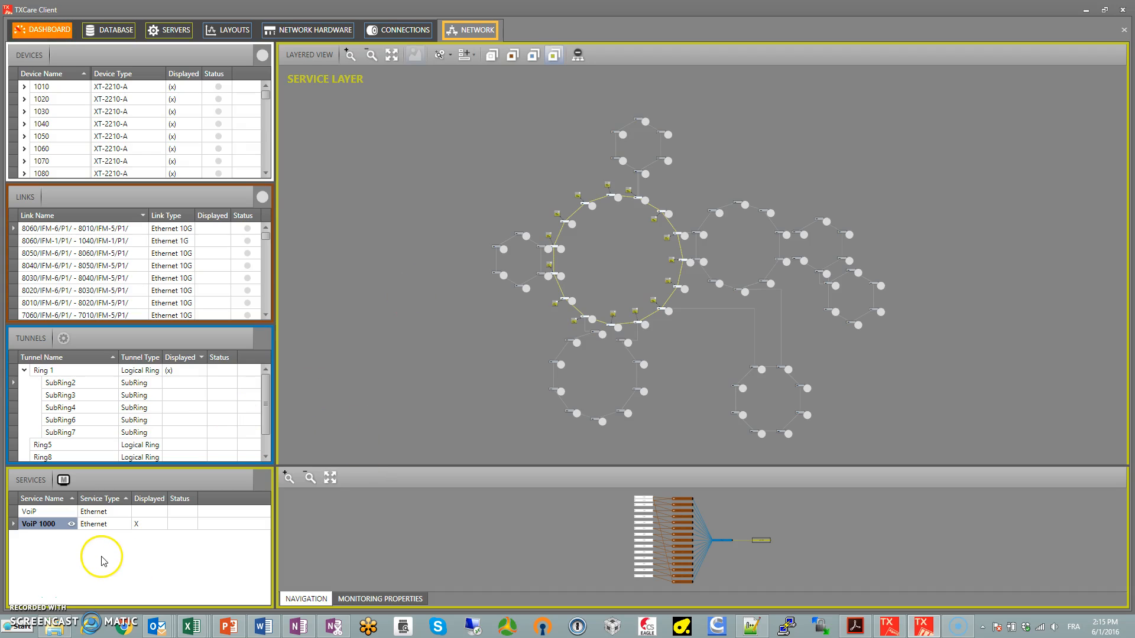
mouse_move(510, 271)
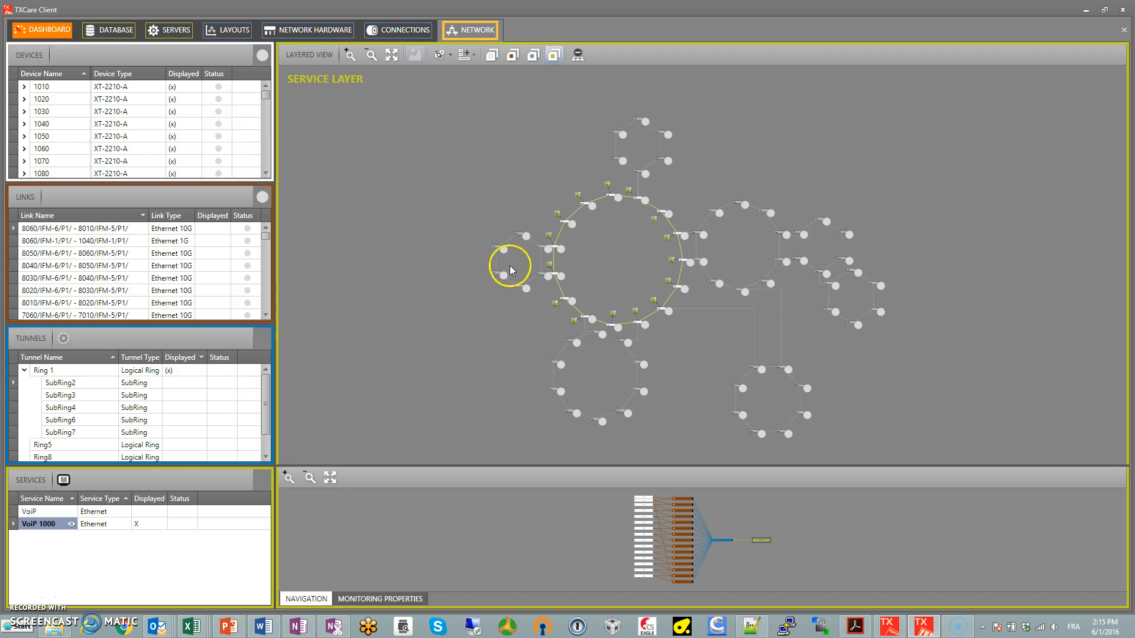
mouse_move(344, 512)
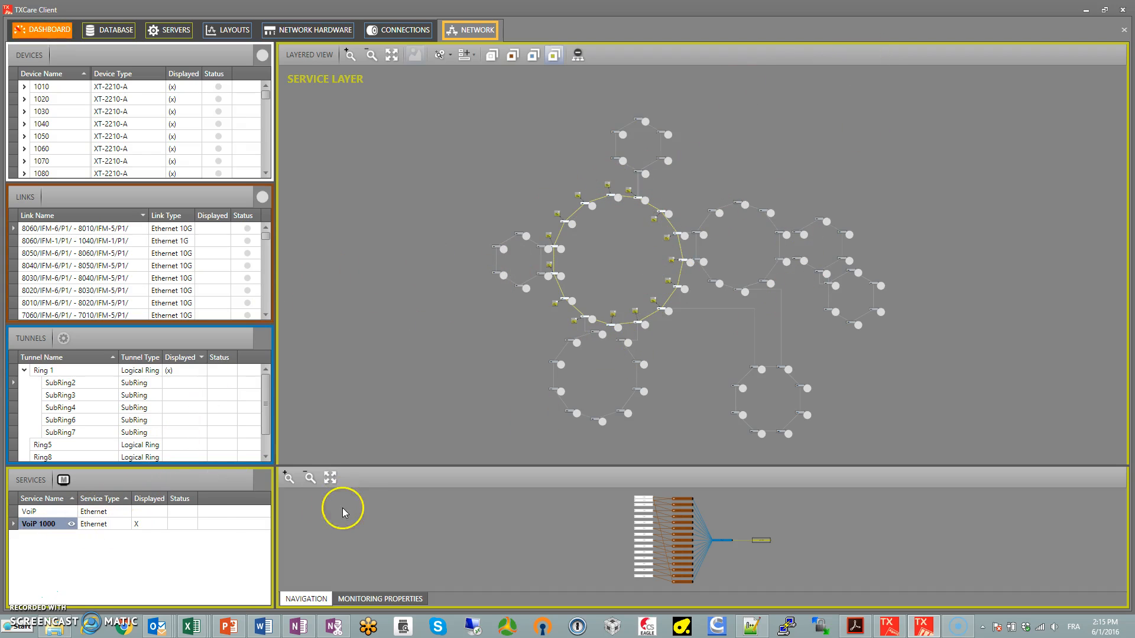